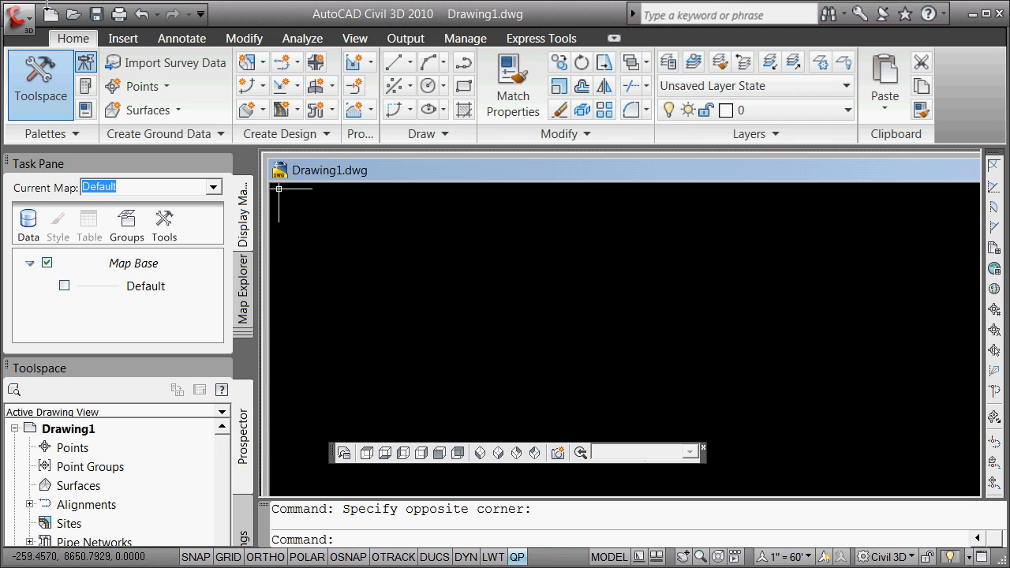
# Step: Open the Oct4f.dwg drawing containing the corridors
pyautogui.click(23, 16)
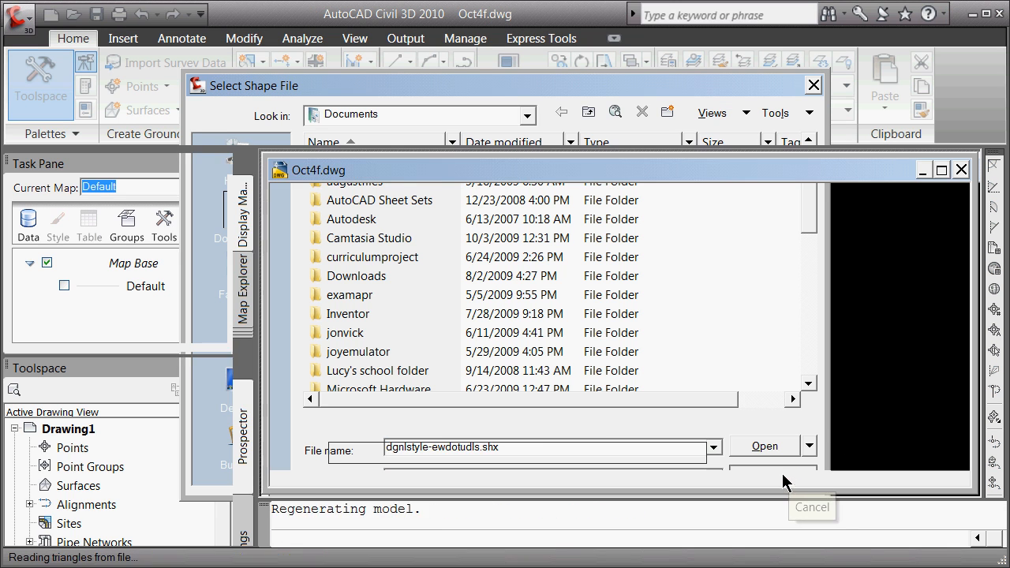
pyautogui.moveTo(648, 422)
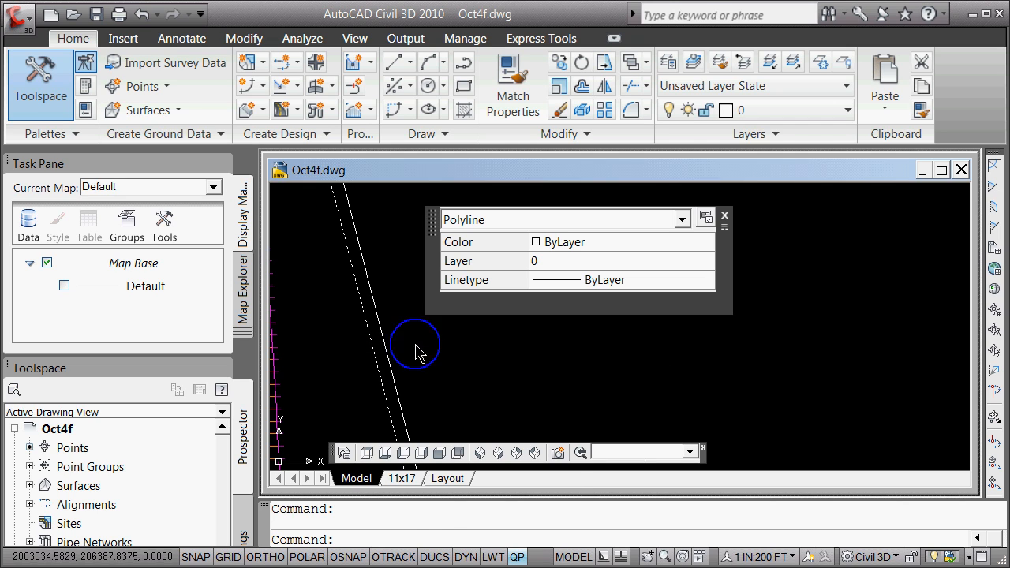
# Step: Erase the stray polyline beside the north-south corridor via its right-click menu
pyautogui.rightClick(416, 344)
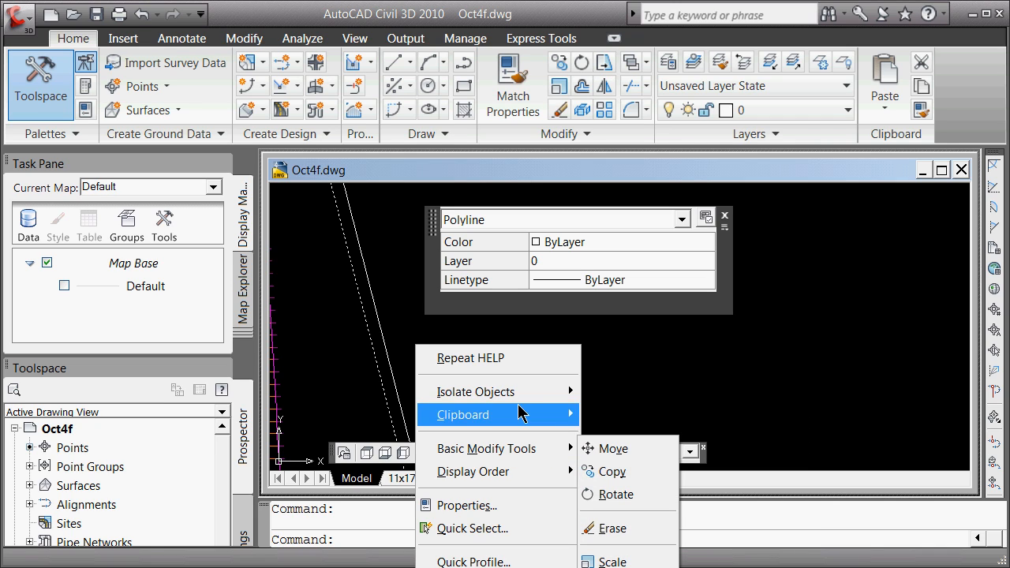
pyautogui.click(371, 338)
pyautogui.write('e')
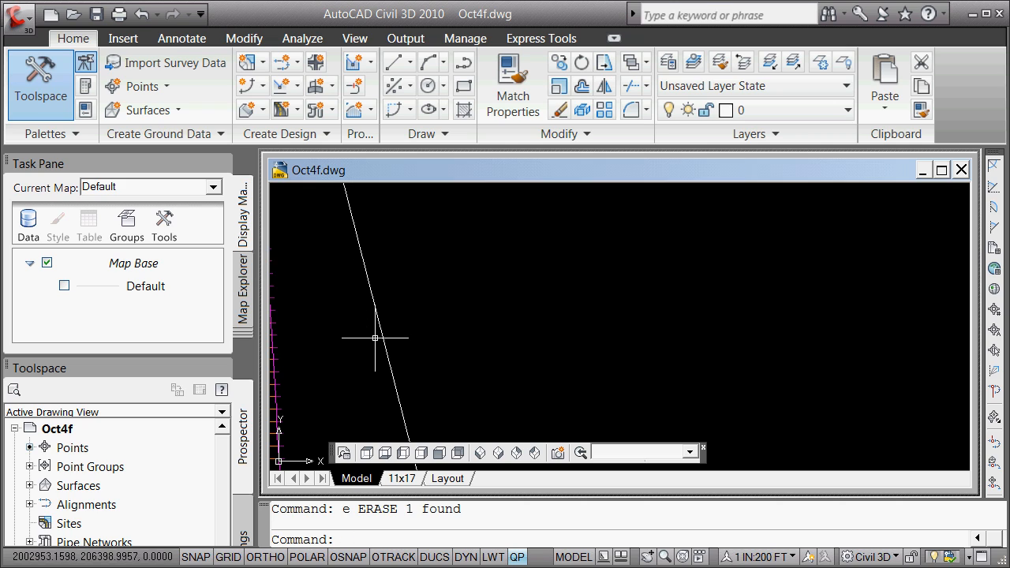
pyautogui.click(384, 354)
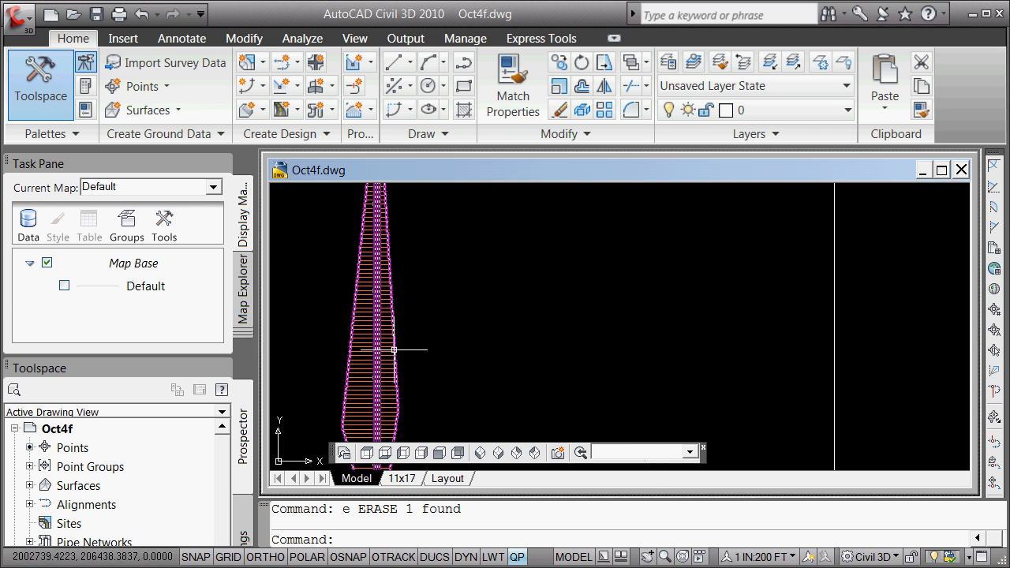
pyautogui.moveTo(393, 350)
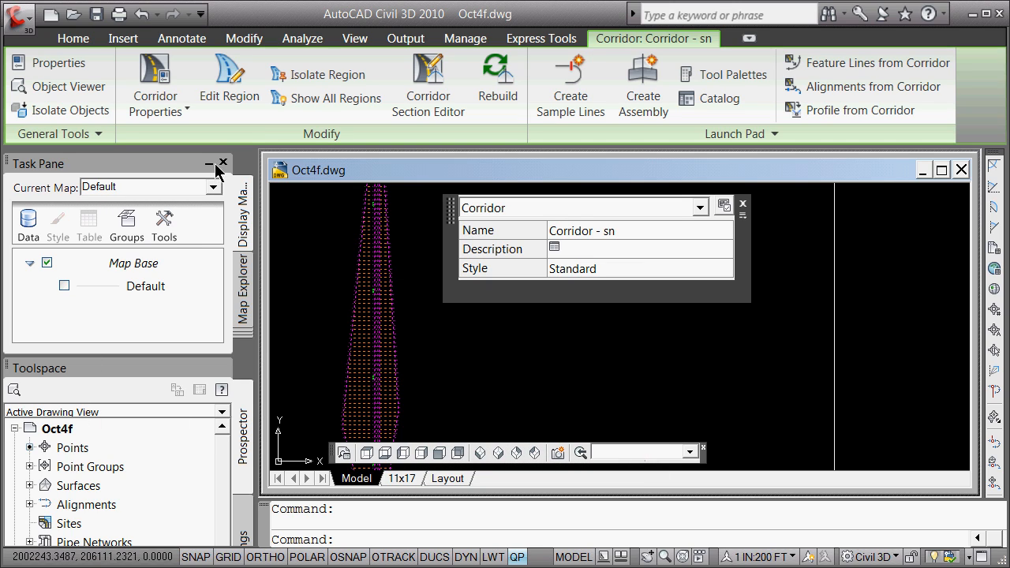
# Step: Close the task pane to enlarge the drawing area around the corridors
pyautogui.click(224, 162)
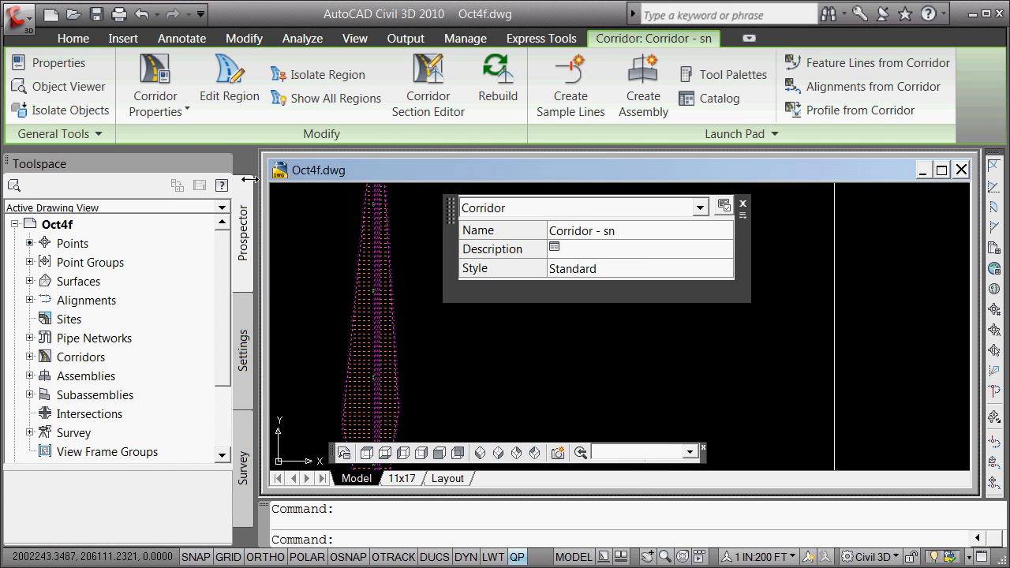
pyautogui.moveTo(407, 251)
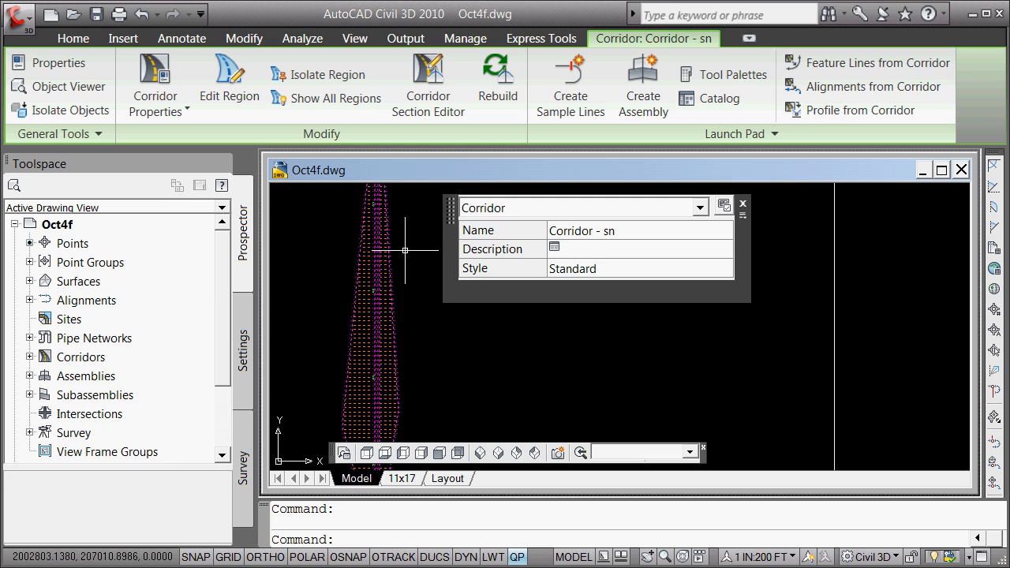
pyautogui.moveTo(415, 244)
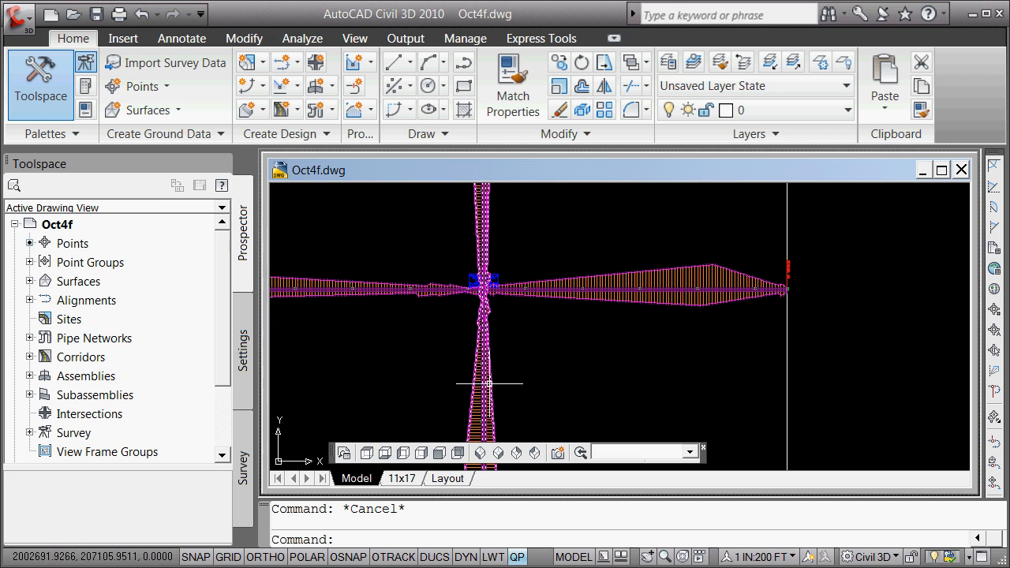
# Step: Open Corridor - sn properties and review its Codes and Surfaces before returning to Parameters
pyautogui.click(481, 281)
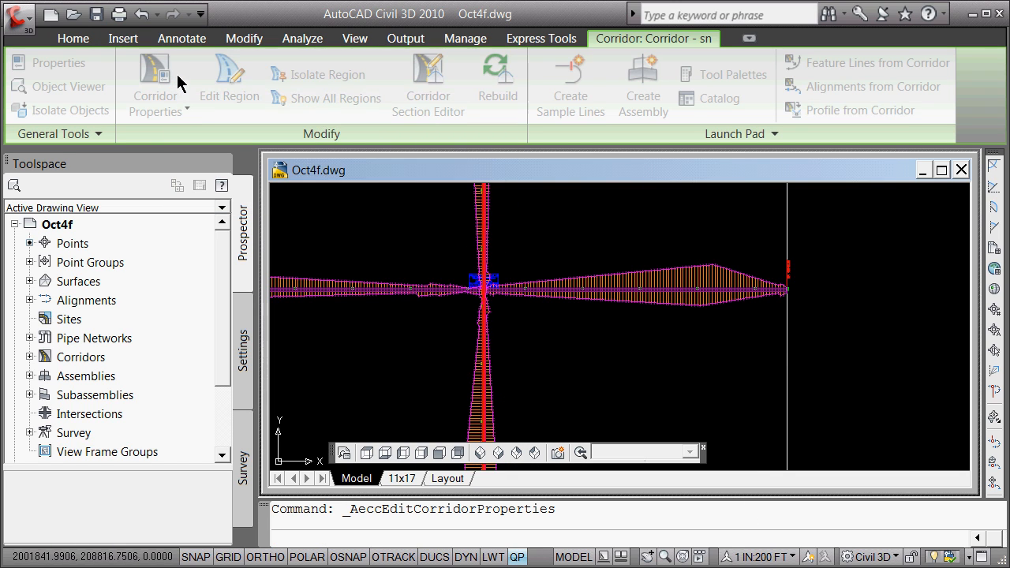
pyautogui.click(151, 66)
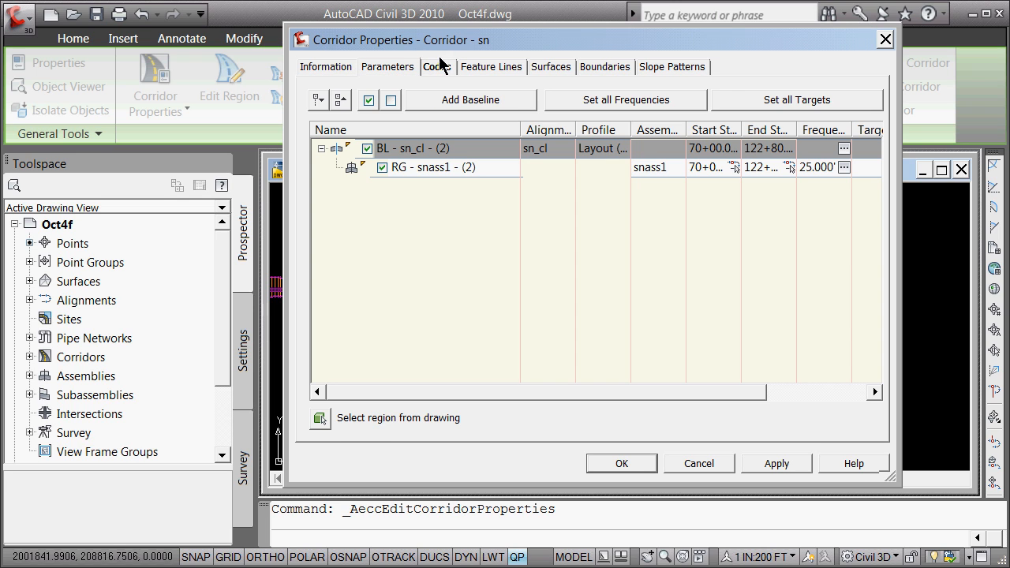
pyautogui.click(492, 66)
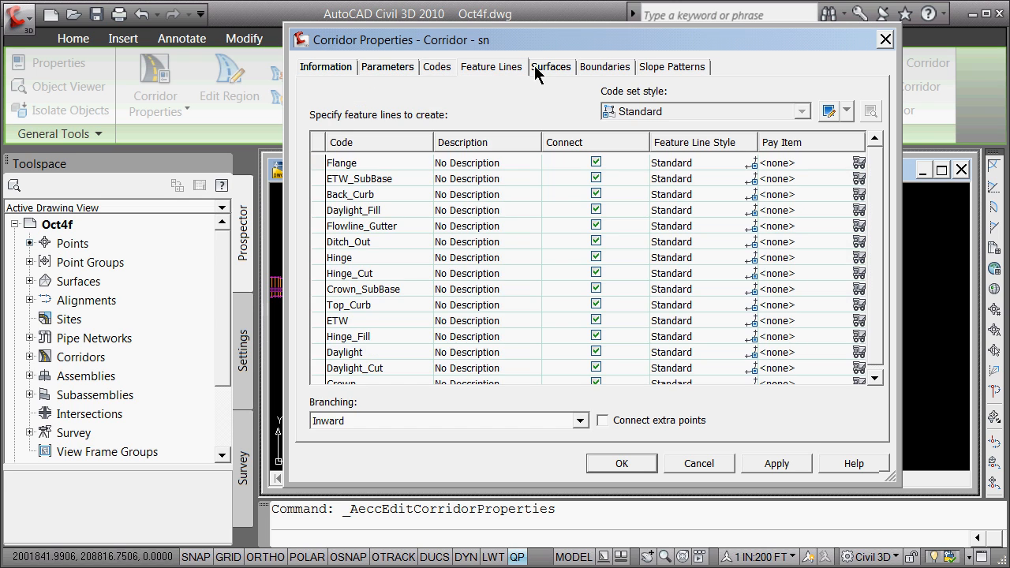
pyautogui.click(674, 66)
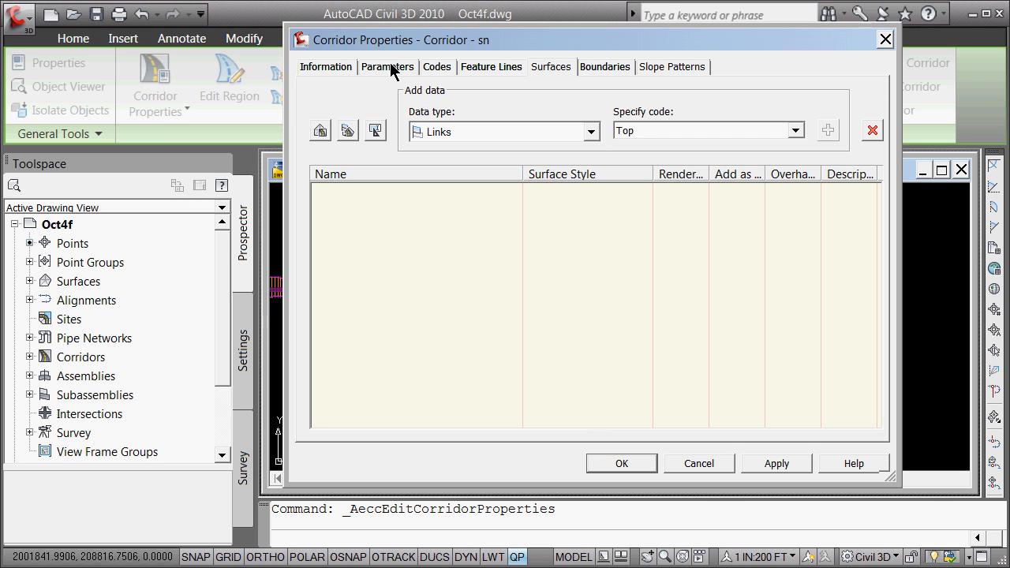
pyautogui.click(388, 66)
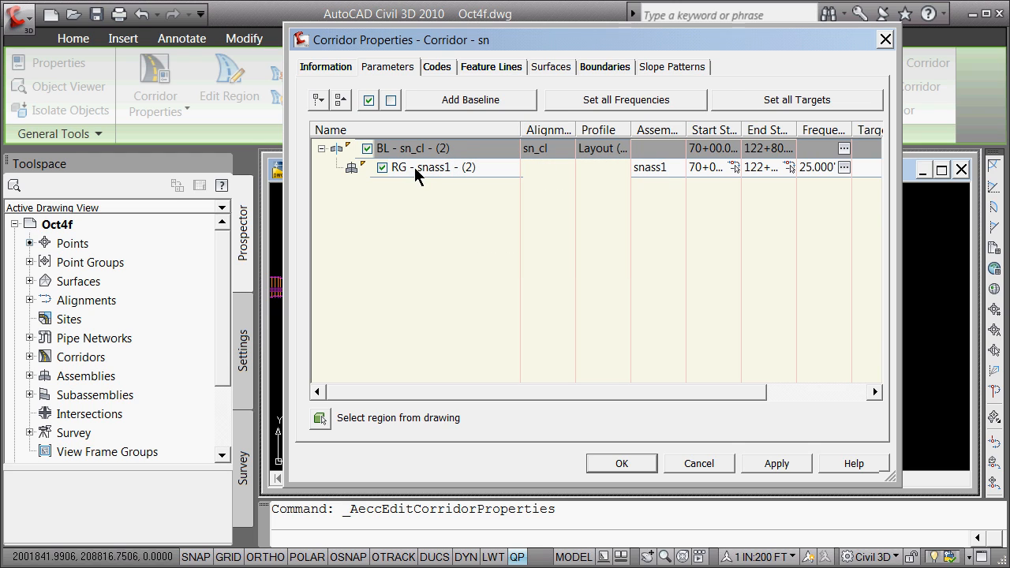
# Step: Bring up the options for the RG - snass1 region (stations 70+00 to 122+80)
pyautogui.click(430, 167)
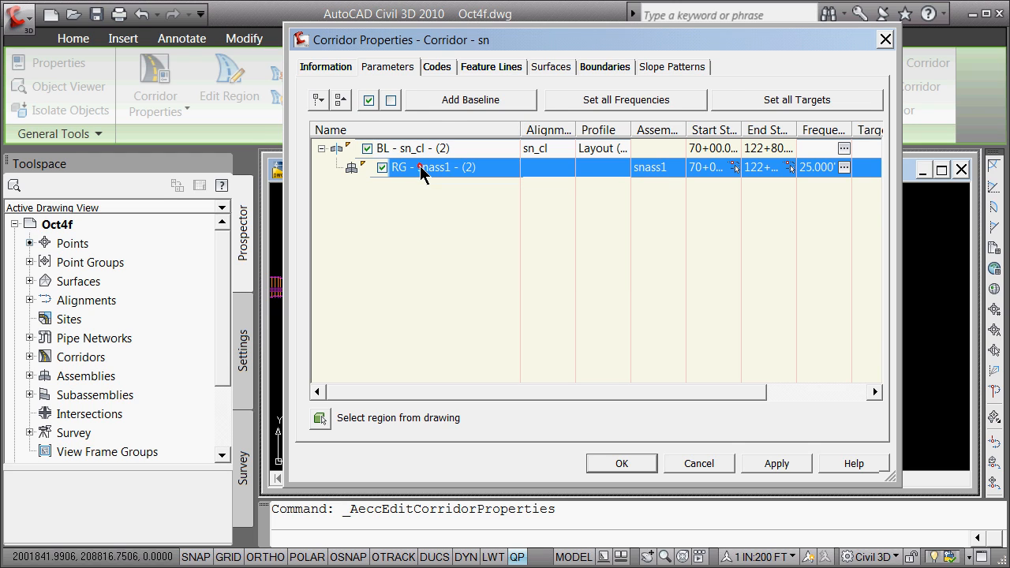
pyautogui.moveTo(416, 167)
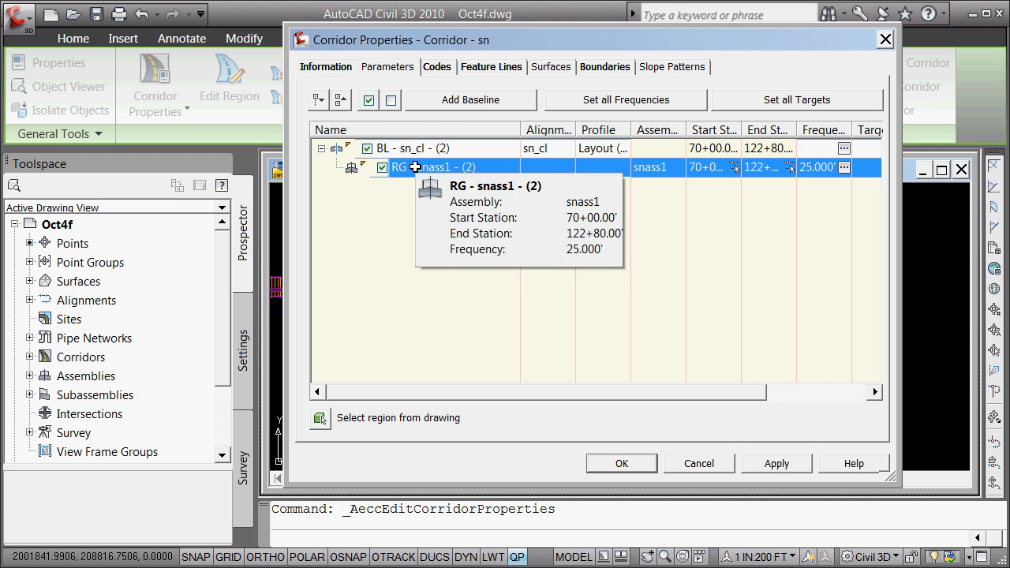
pyautogui.rightClick(418, 167)
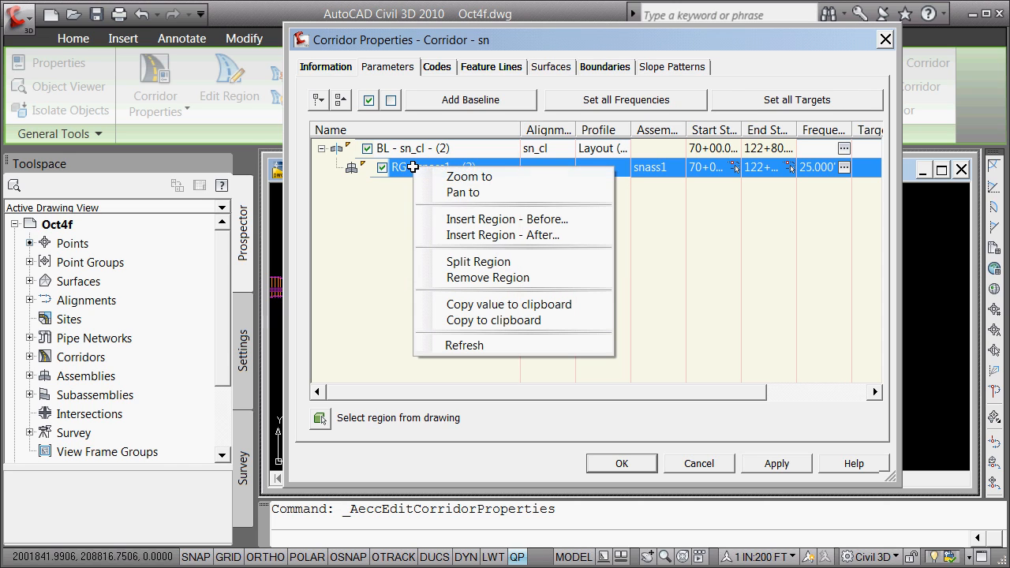
pyautogui.moveTo(480, 262)
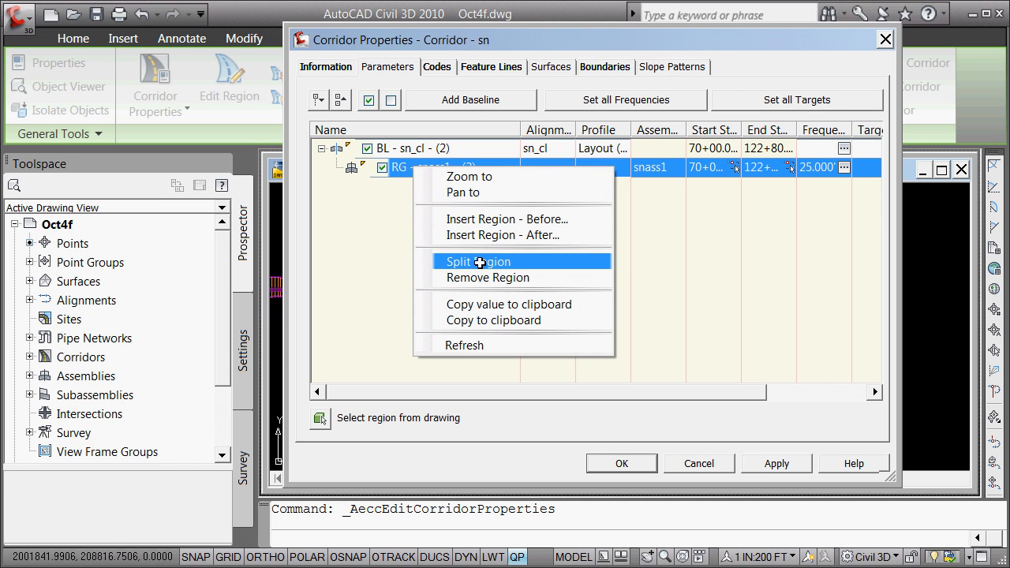
# Step: Split the snass1 region at stations 93+40 and 97+40, dismissing the out-of-limits warning
pyautogui.click(477, 262)
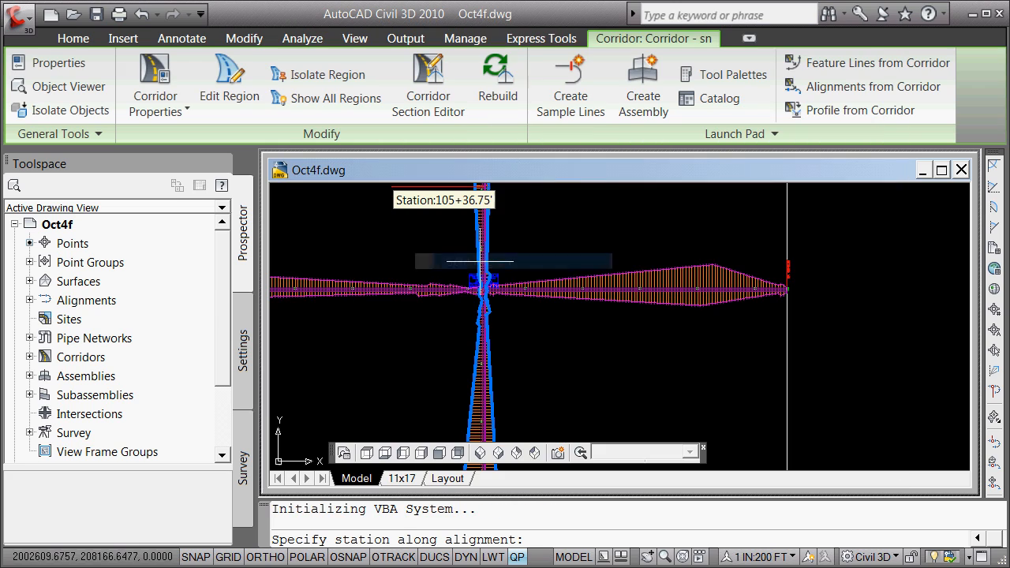
pyautogui.moveTo(468, 265)
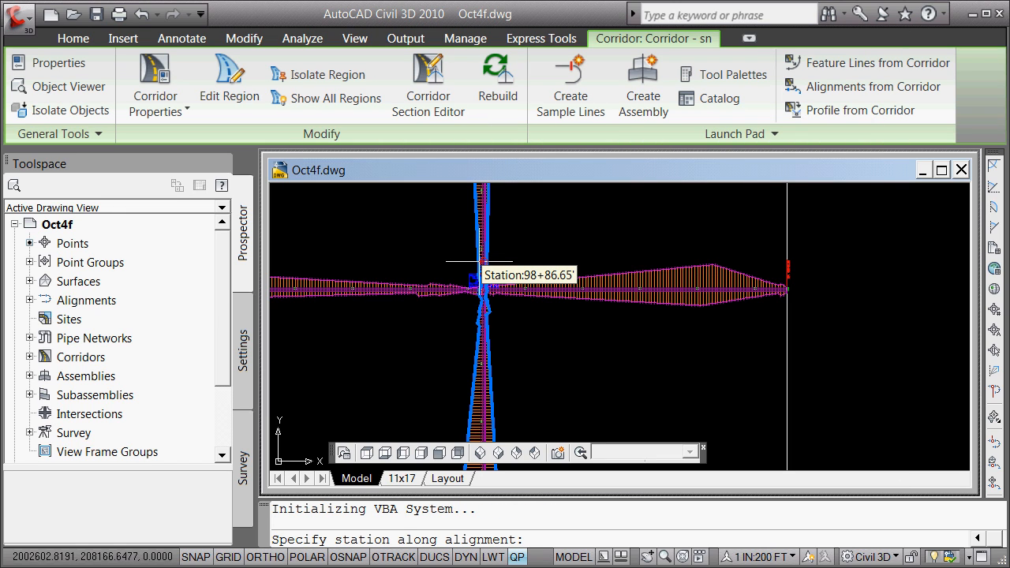
pyautogui.write('934')
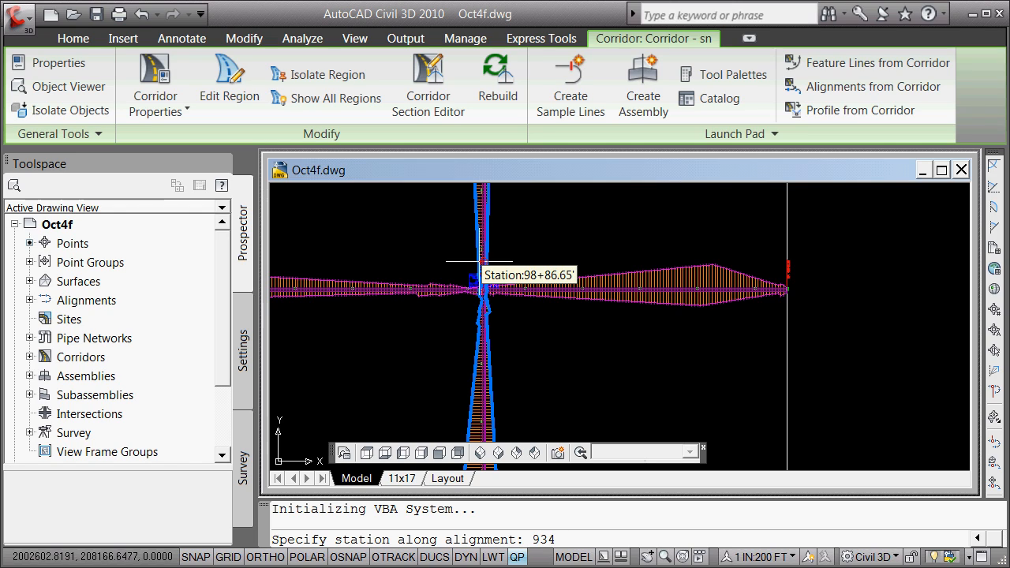
pyautogui.write('0')
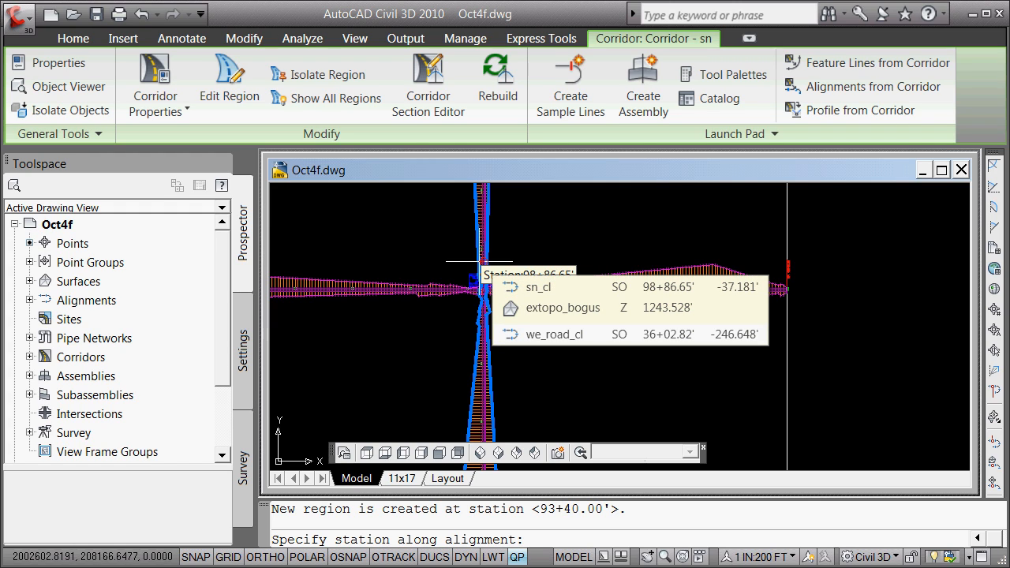
pyautogui.write('97')
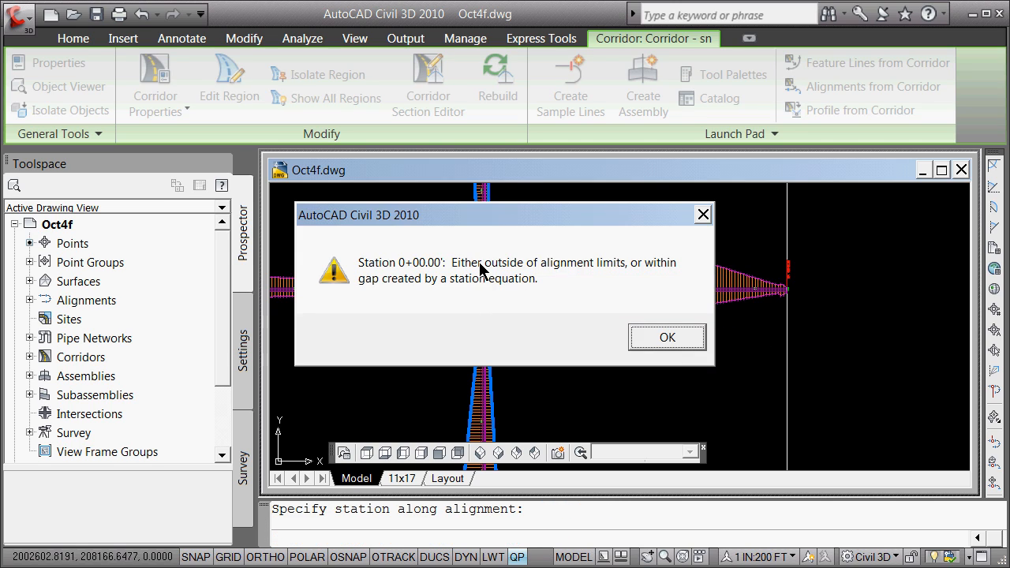
pyautogui.moveTo(401, 294)
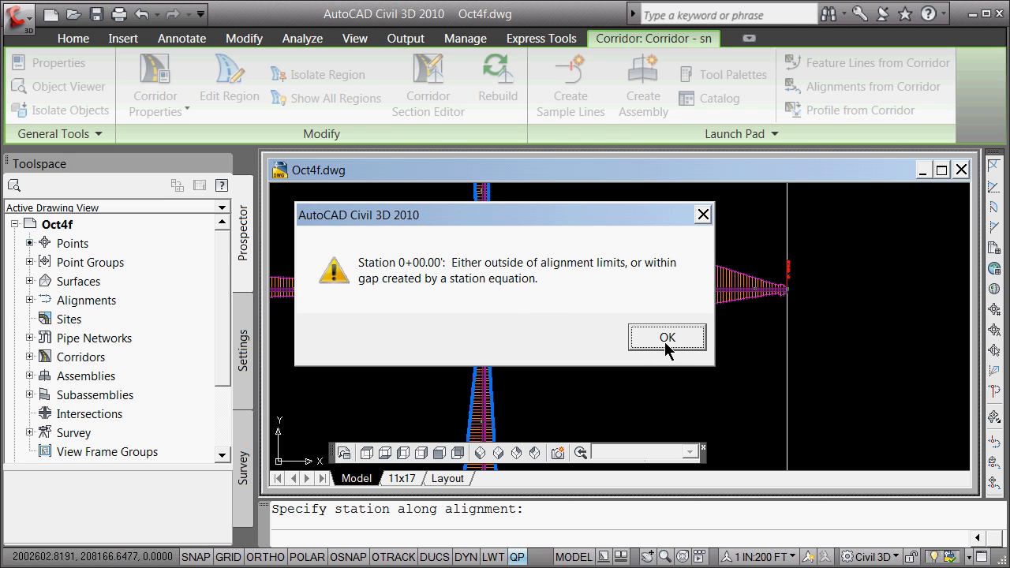
pyautogui.click(666, 338)
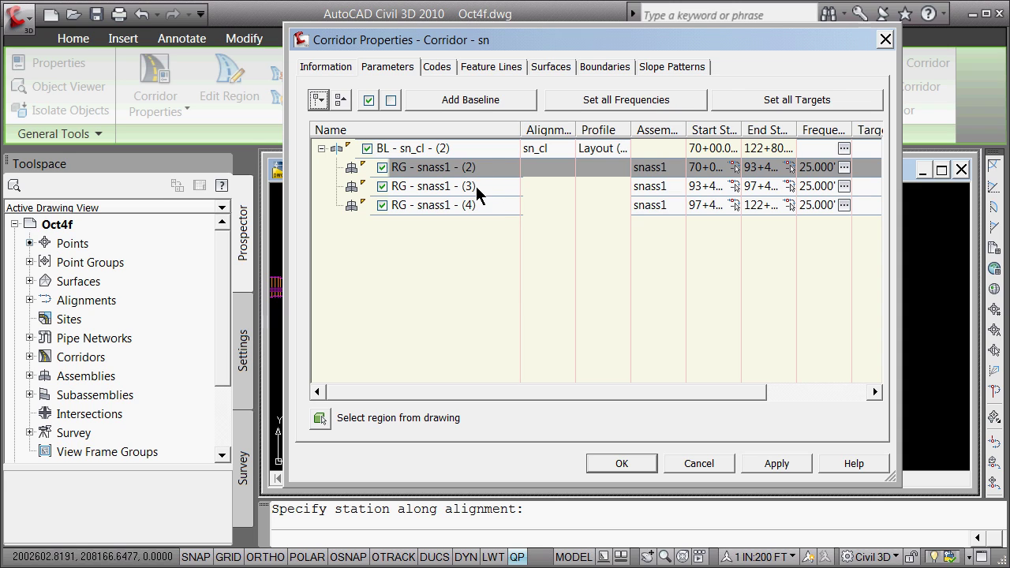
# Step: Select region RG - snass1 - (3) at the intersection and apply the three-region split
pyautogui.click(641, 196)
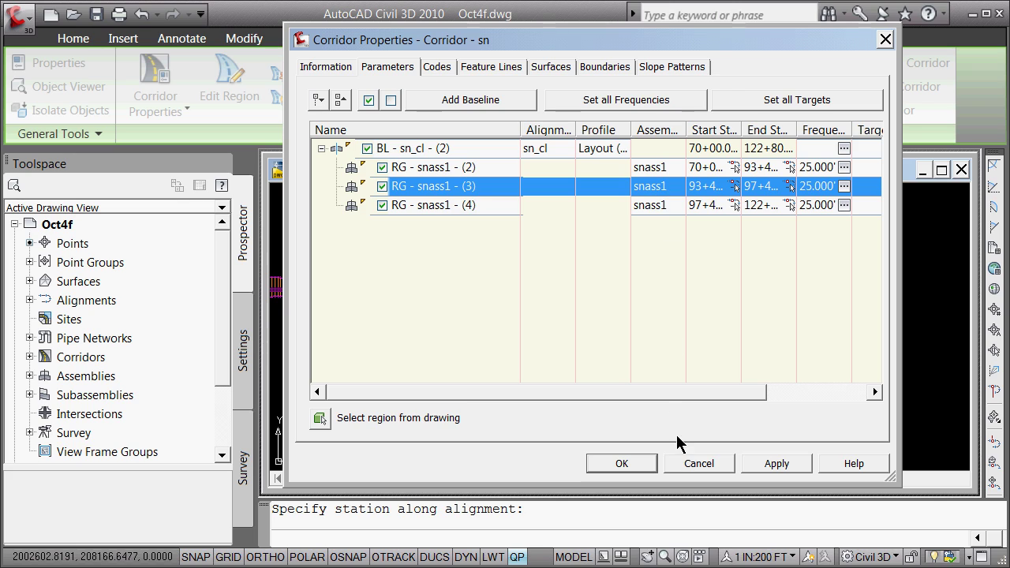
pyautogui.moveTo(739, 461)
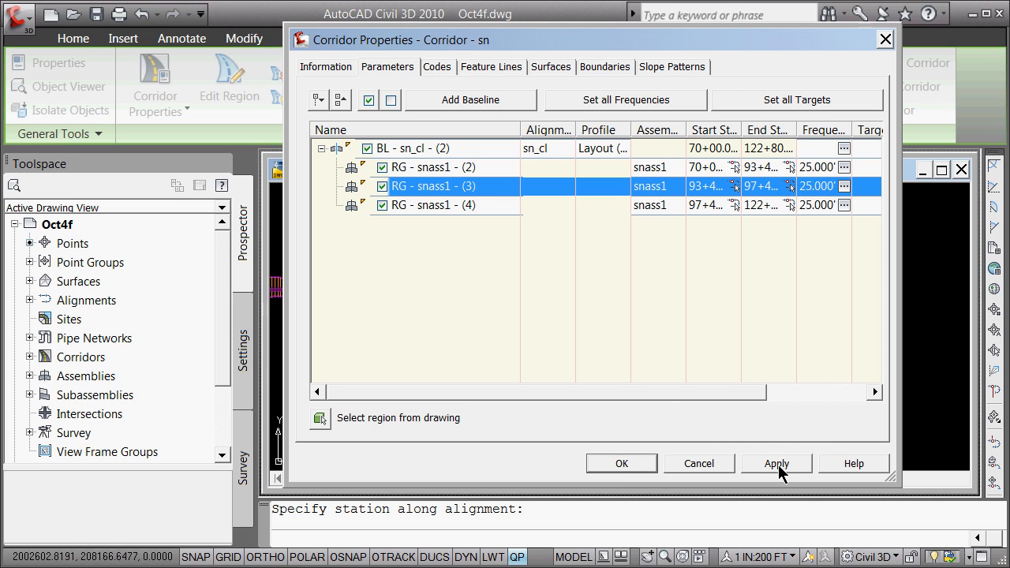
pyautogui.click(777, 464)
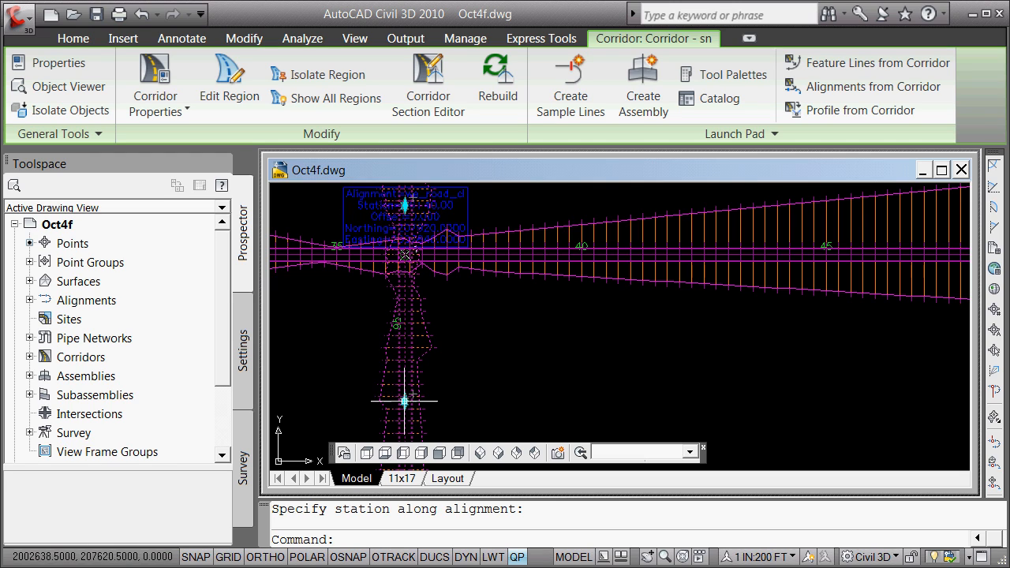
pyautogui.moveTo(518, 376)
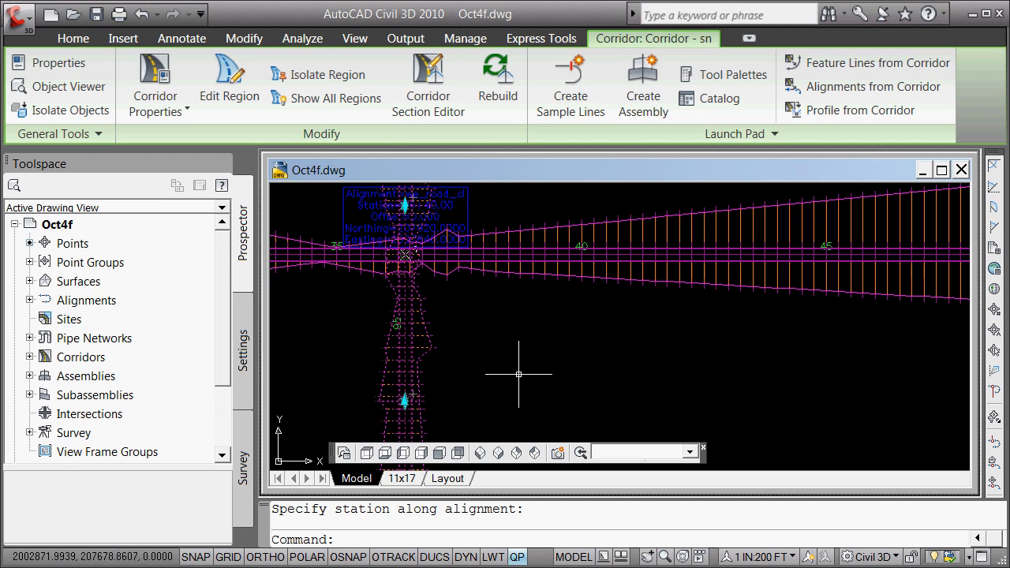
pyautogui.moveTo(500, 352)
pyautogui.write('v')
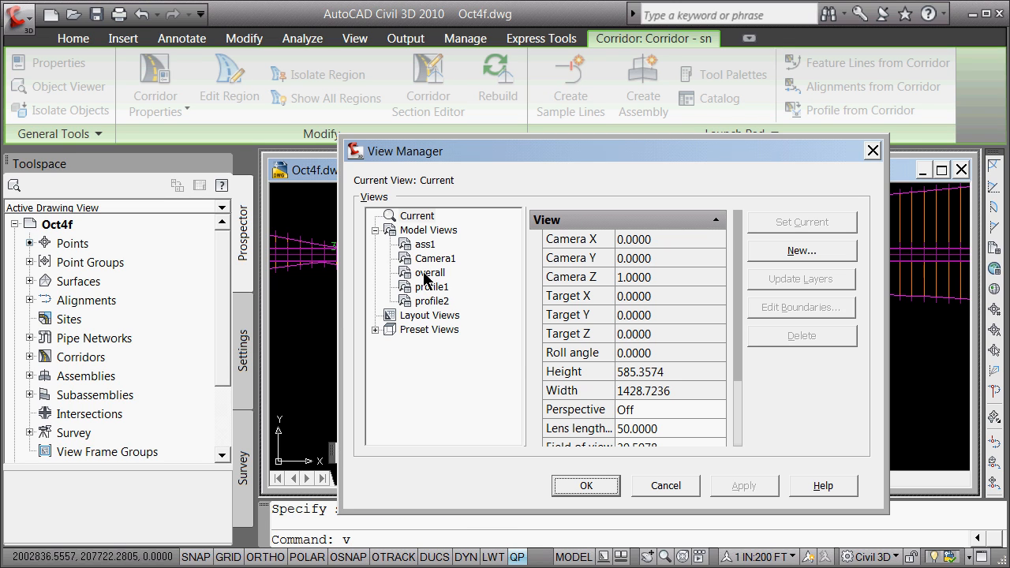
# Step: Make the saved model view ass1 current in View Manager
pyautogui.click(431, 243)
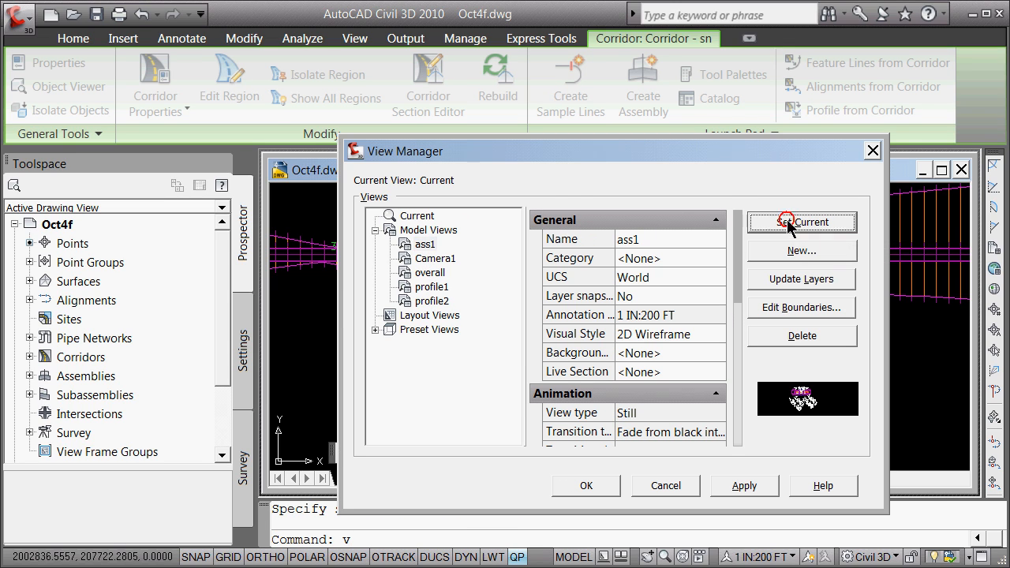
pyautogui.click(801, 221)
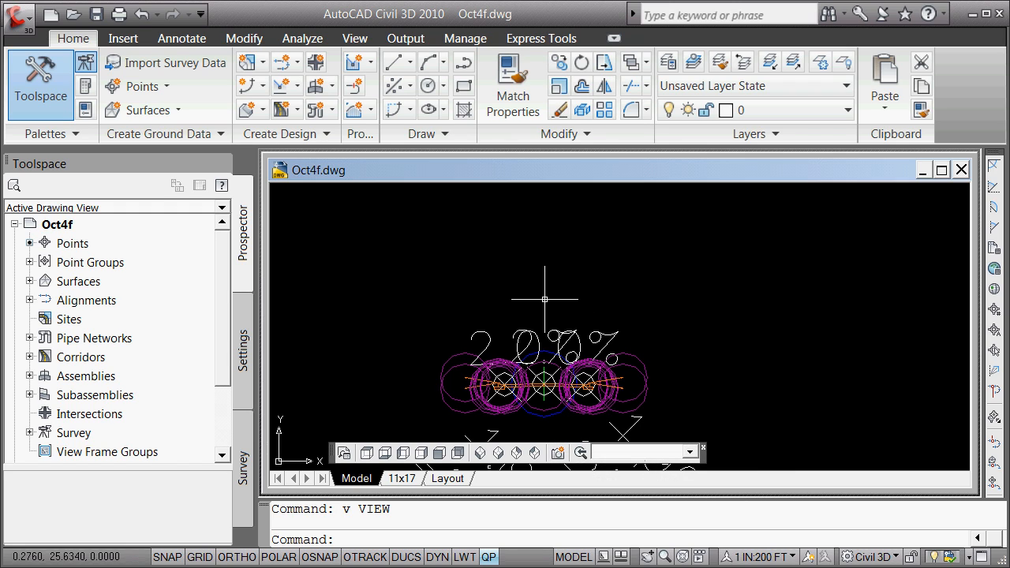
pyautogui.moveTo(537, 296)
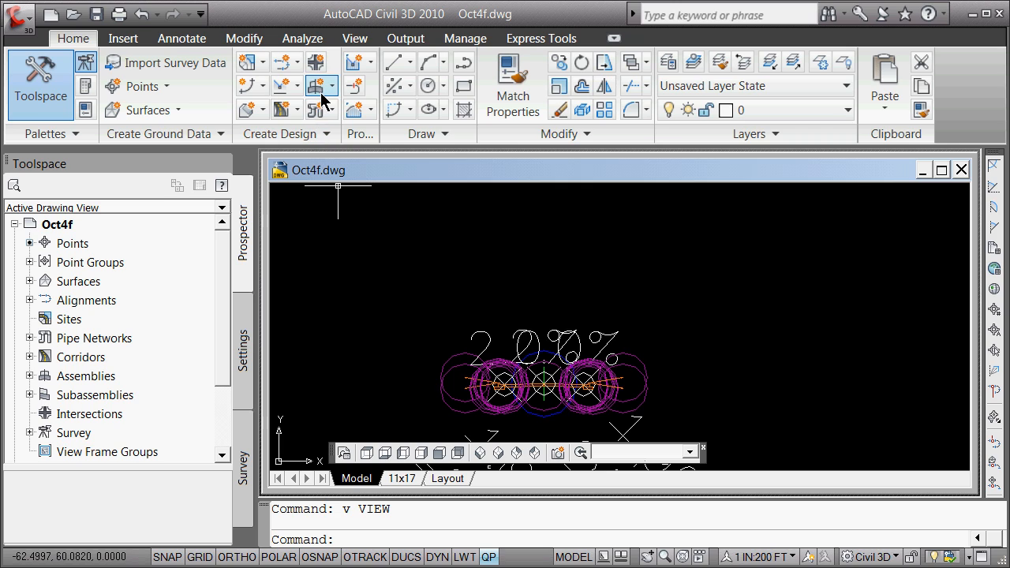
# Step: Create a new assembly and name it ass_null in the Create Assembly dialog
pyautogui.click(329, 86)
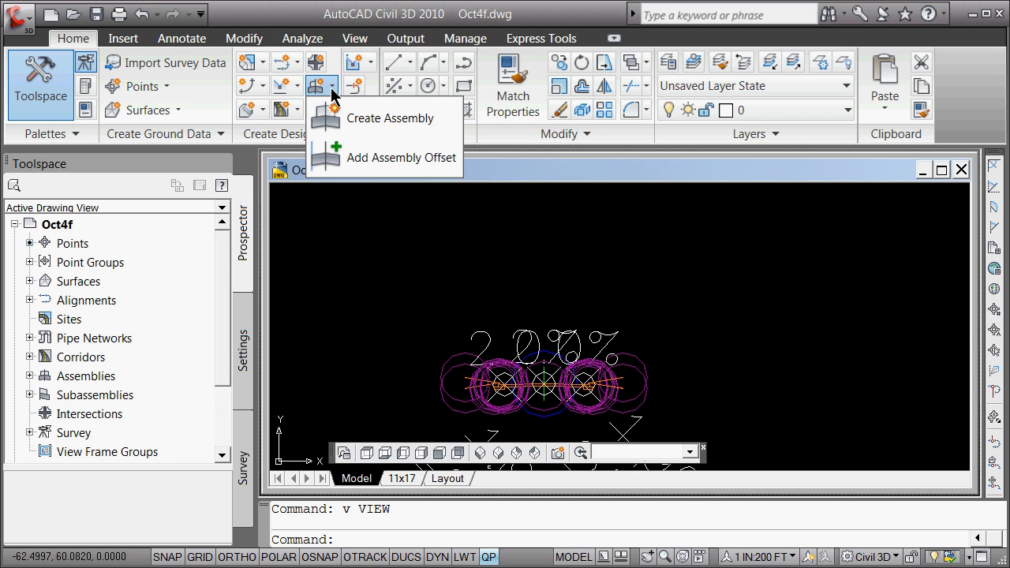
pyautogui.click(392, 117)
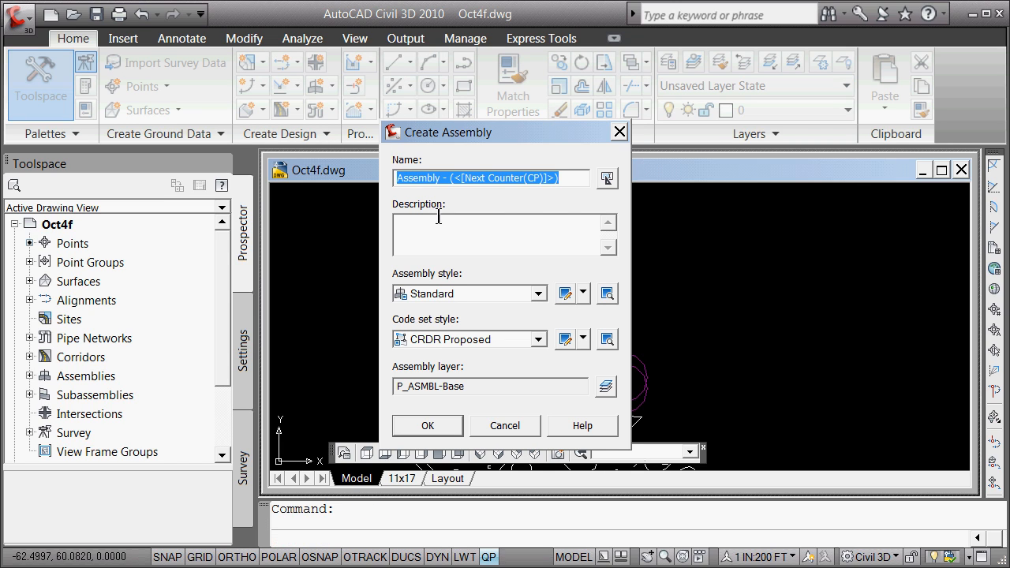
pyautogui.click(467, 177)
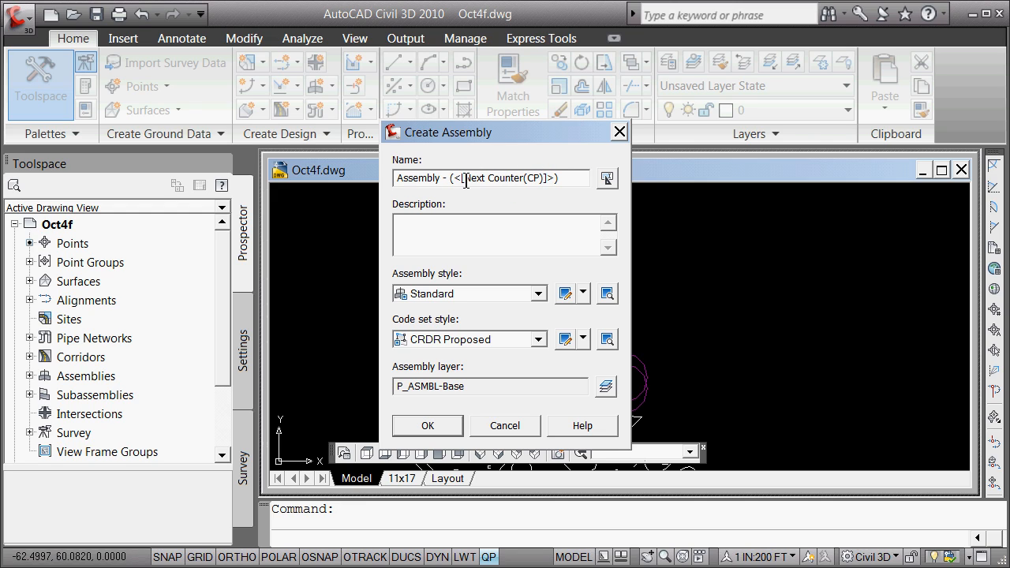
pyautogui.tripleClick(489, 177)
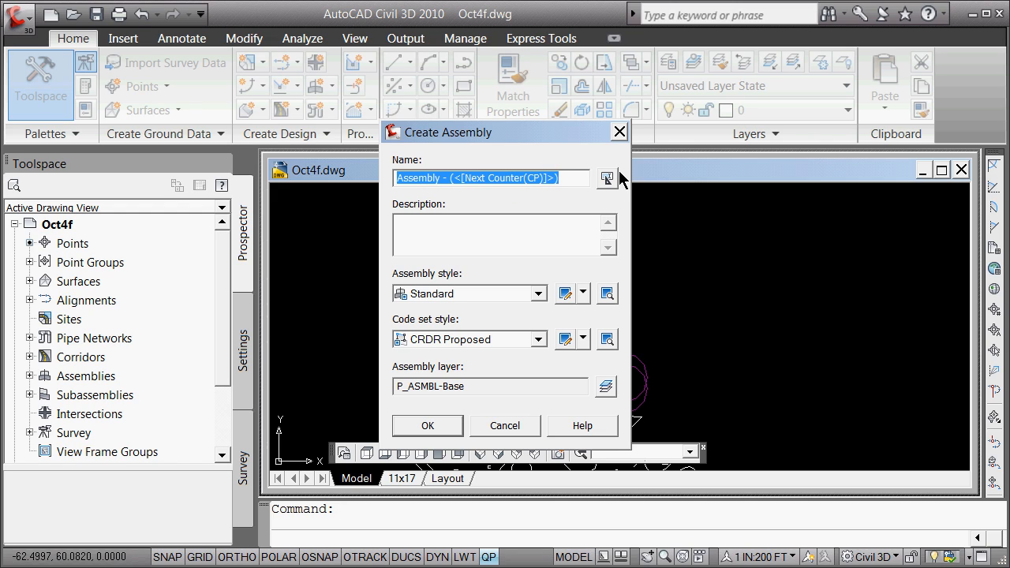
pyautogui.write('ass_null')
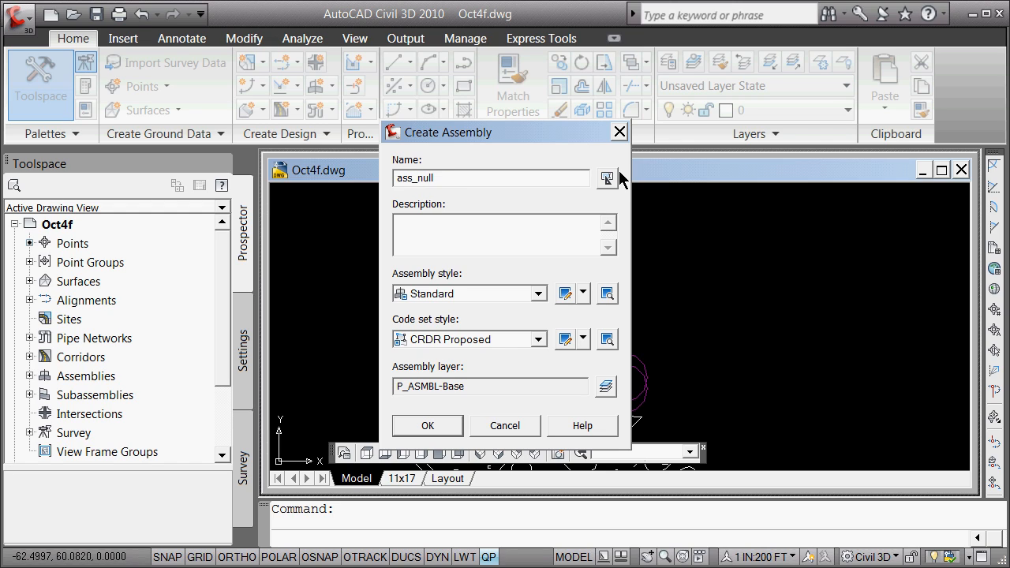
pyautogui.click(489, 177)
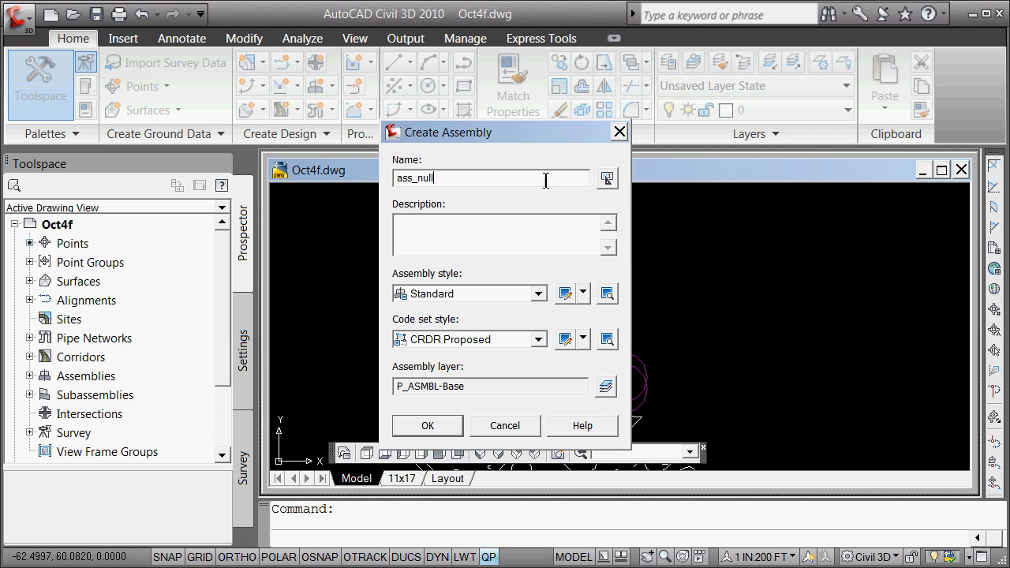
pyautogui.click(426, 426)
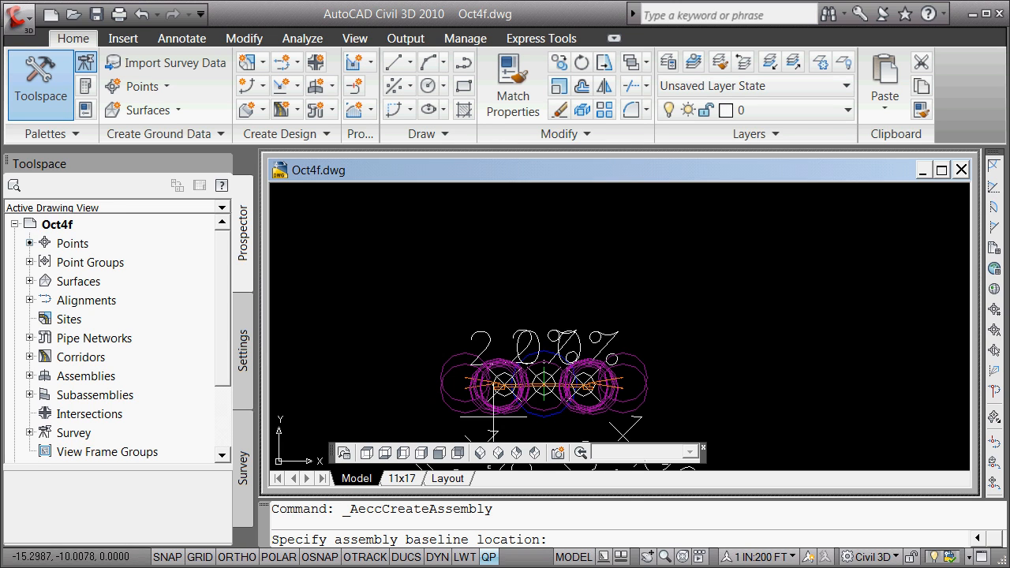
pyautogui.moveTo(553, 306)
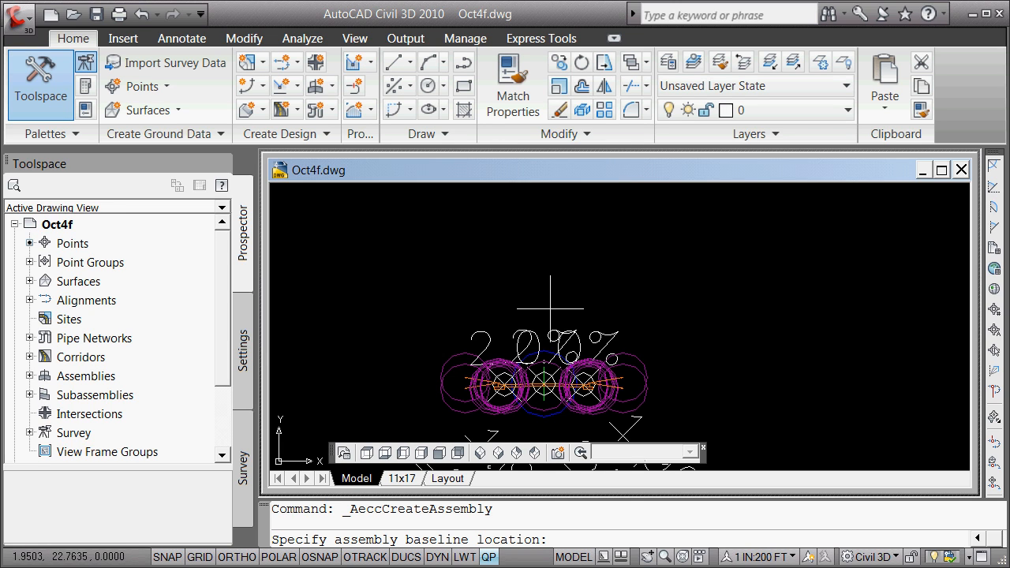
# Step: Place the ass_null assembly baseline at 0,2 above the existing assemblies
pyautogui.write('0,2')
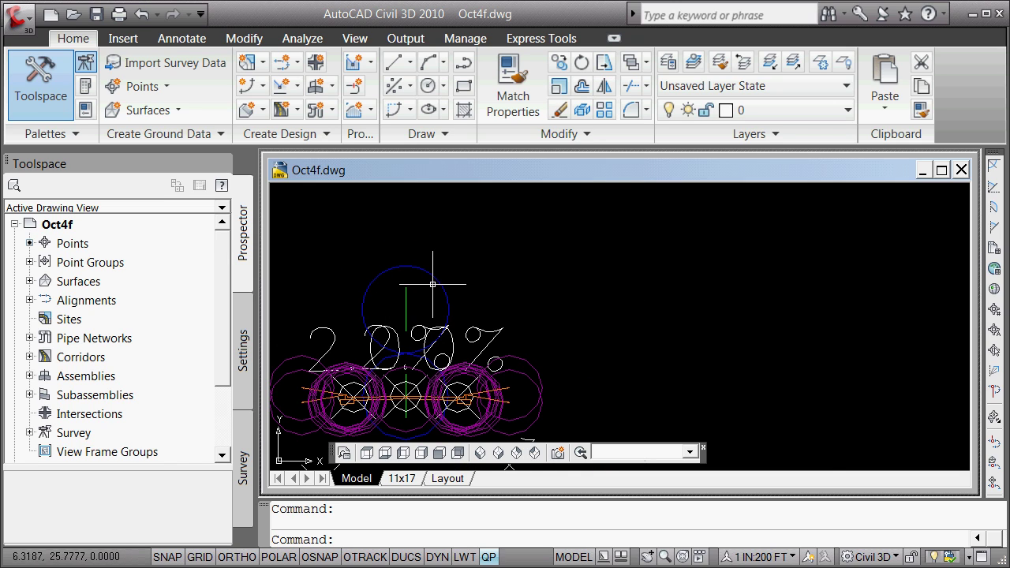
pyautogui.moveTo(434, 281)
pyautogui.write('v')
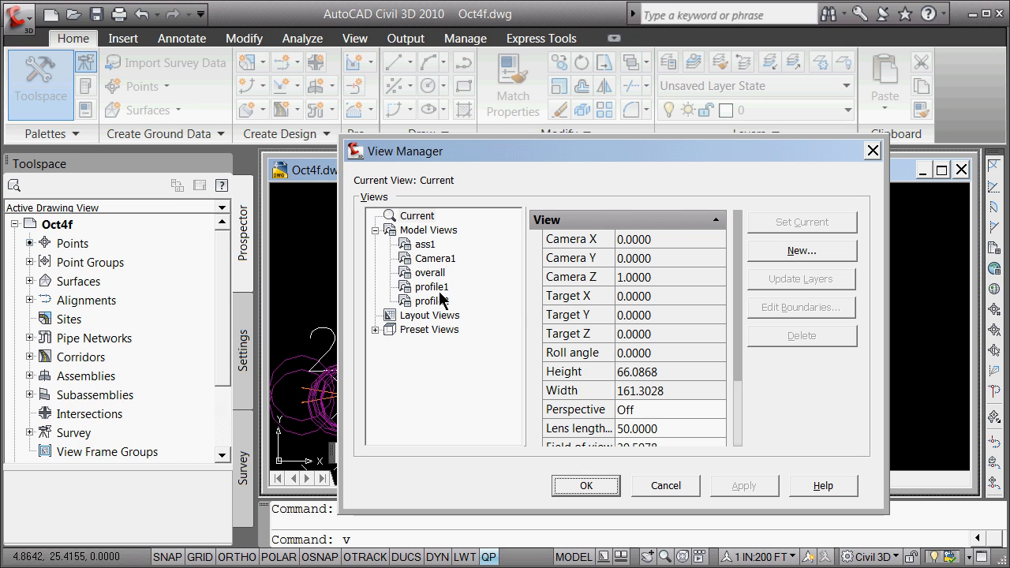
# Step: Set the saved overall view current and close the View Manager
pyautogui.click(430, 272)
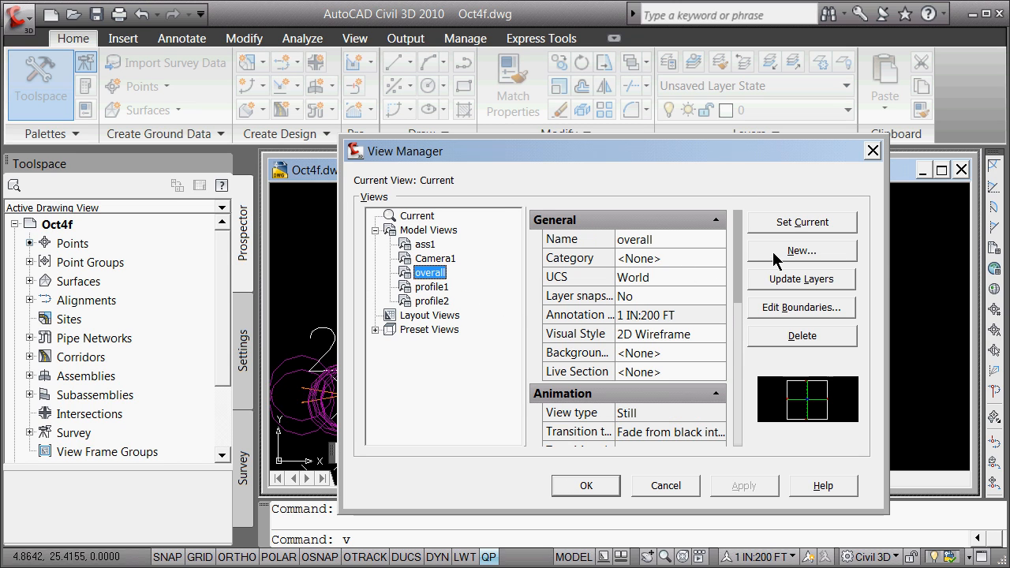
pyautogui.click(585, 486)
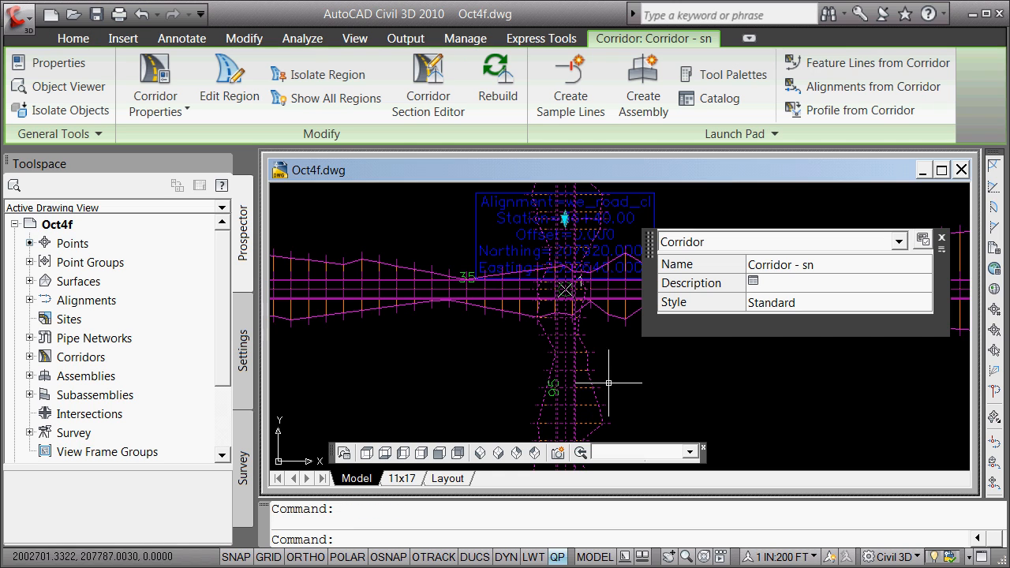
pyautogui.moveTo(281, 114)
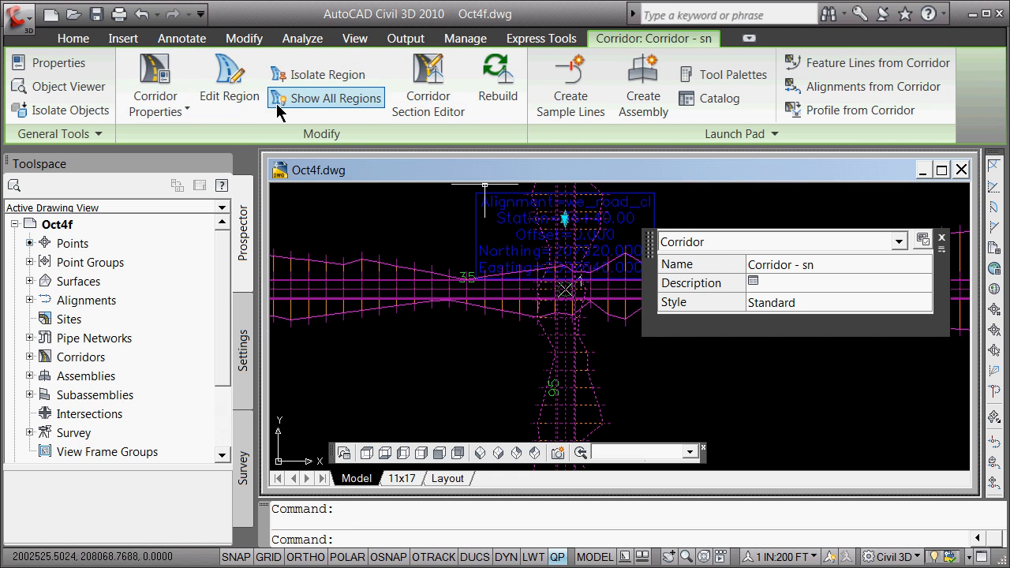
pyautogui.moveTo(158, 76)
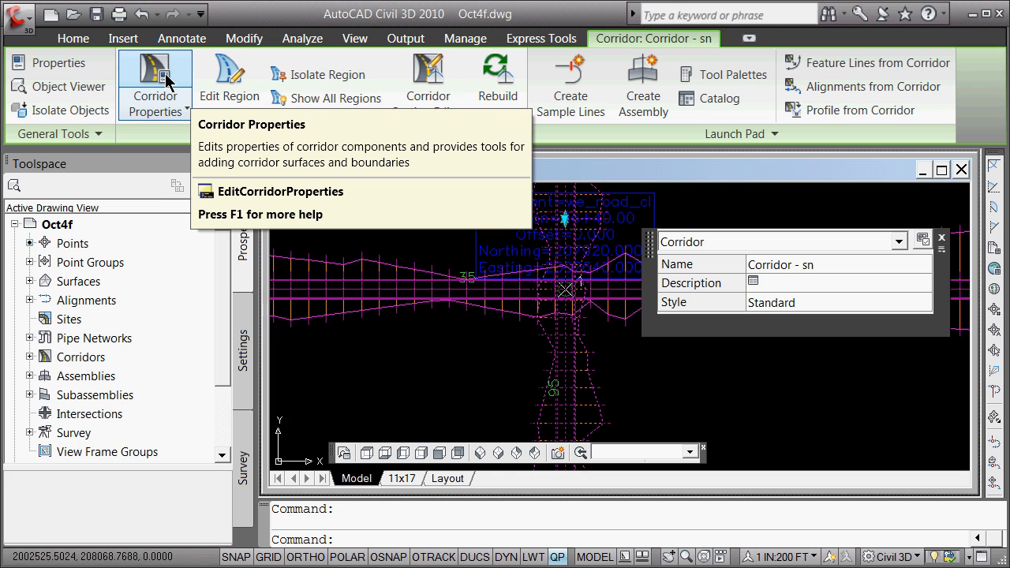
# Step: Assign the ass_null assembly to Corridor - sn's middle region and accept the corridor properties
pyautogui.click(158, 76)
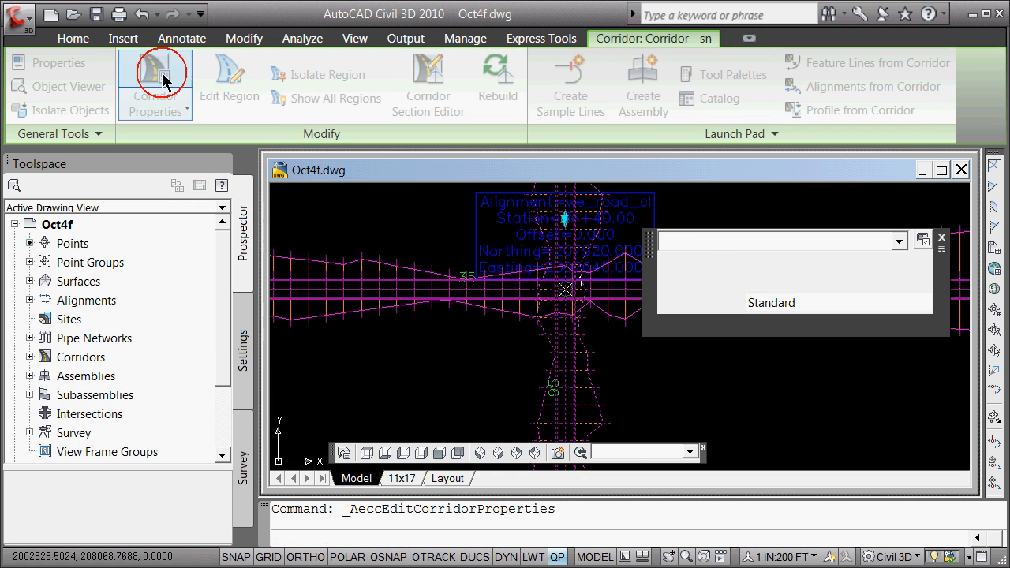
pyautogui.click(155, 76)
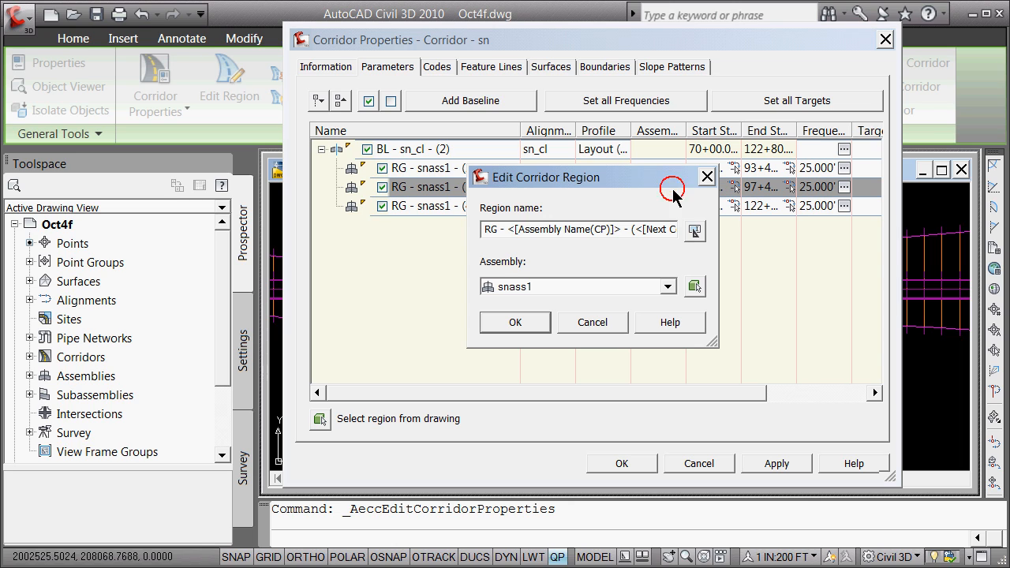
pyautogui.click(667, 287)
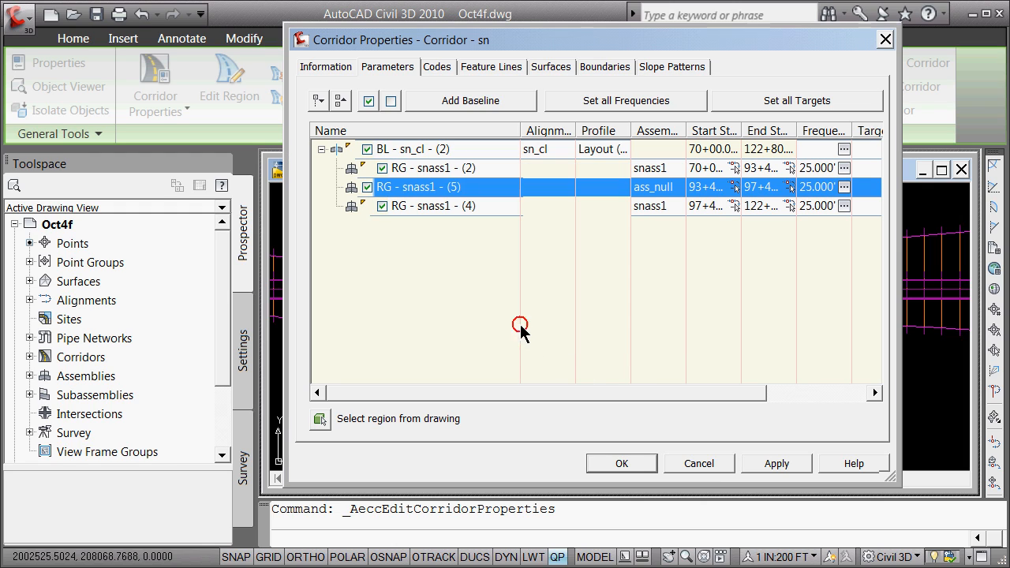
pyautogui.click(622, 464)
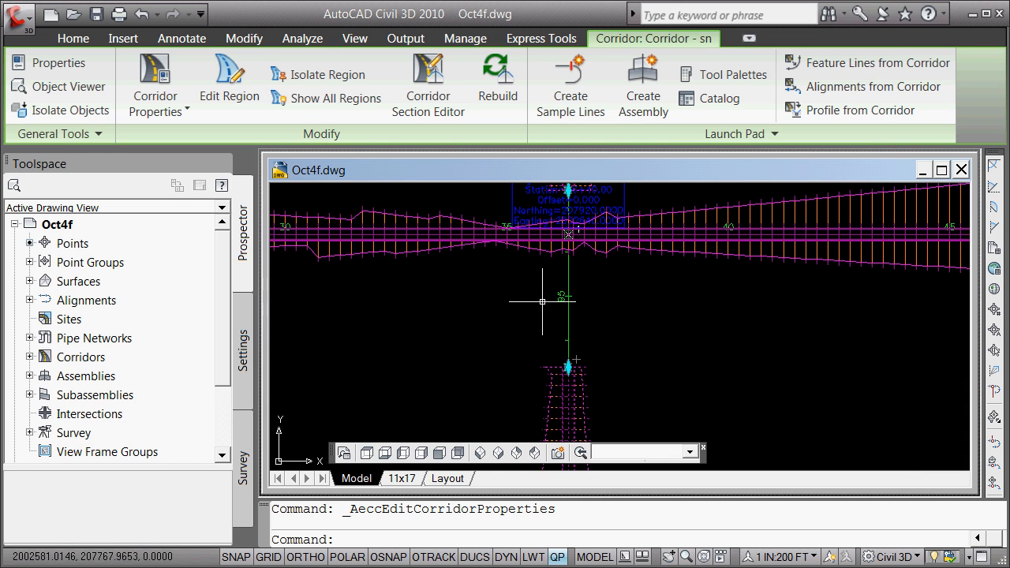
pyautogui.moveTo(407, 271)
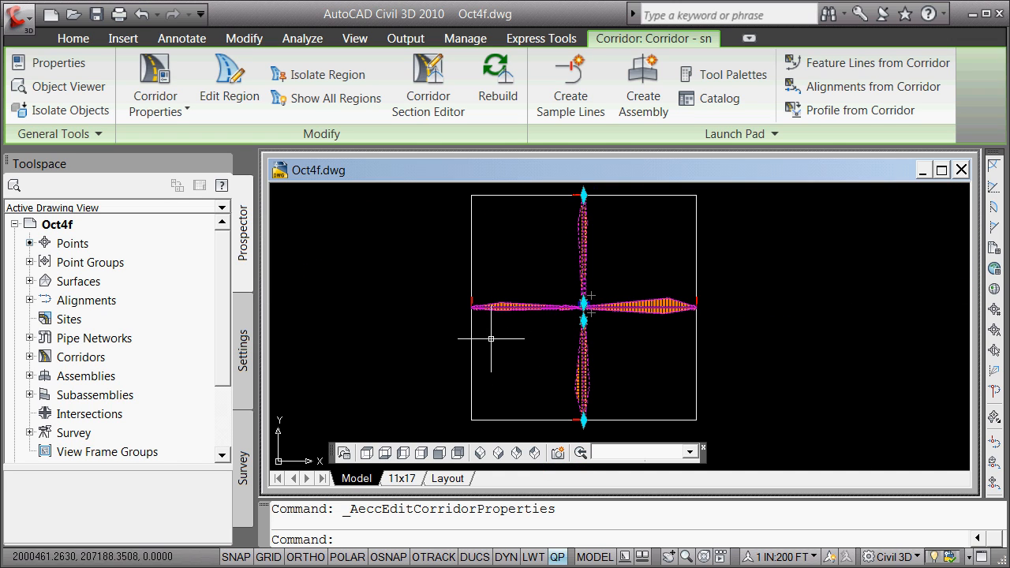
pyautogui.moveTo(507, 312)
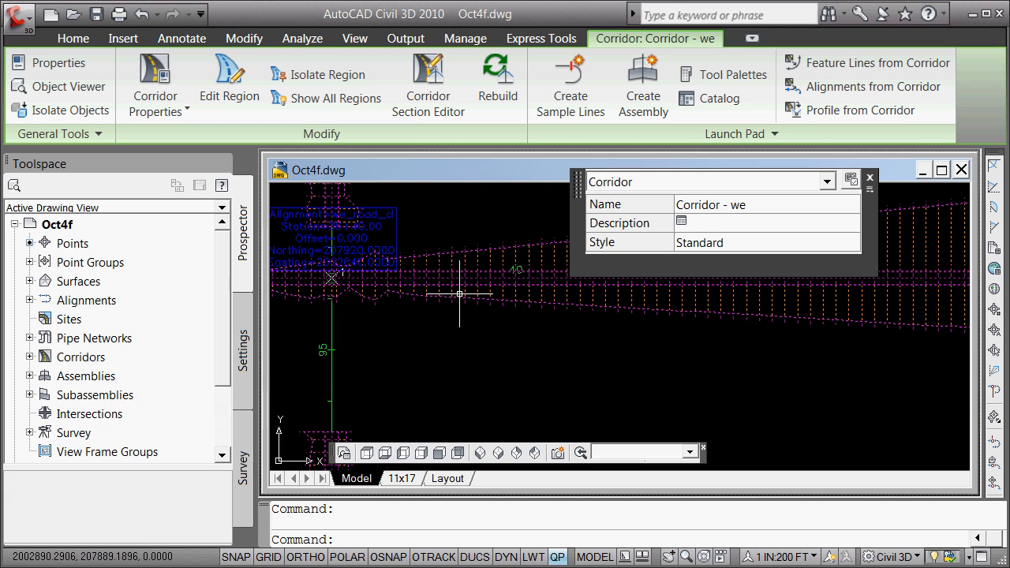
pyautogui.moveTo(458, 293)
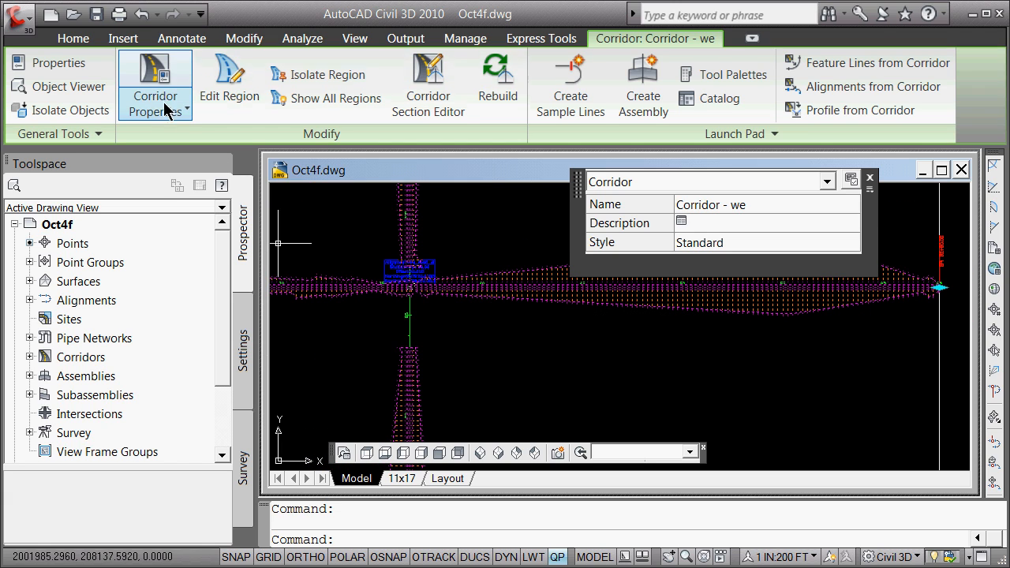
# Step: Split Corridor - we's single snass1 region at station 3400 and accept the out-of-range warning
pyautogui.click(155, 74)
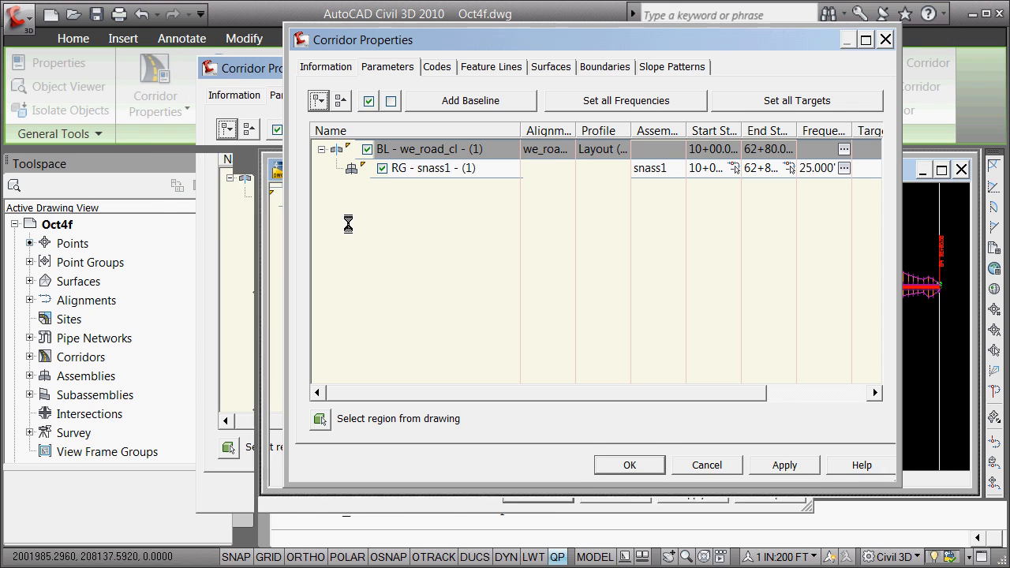
pyautogui.click(433, 168)
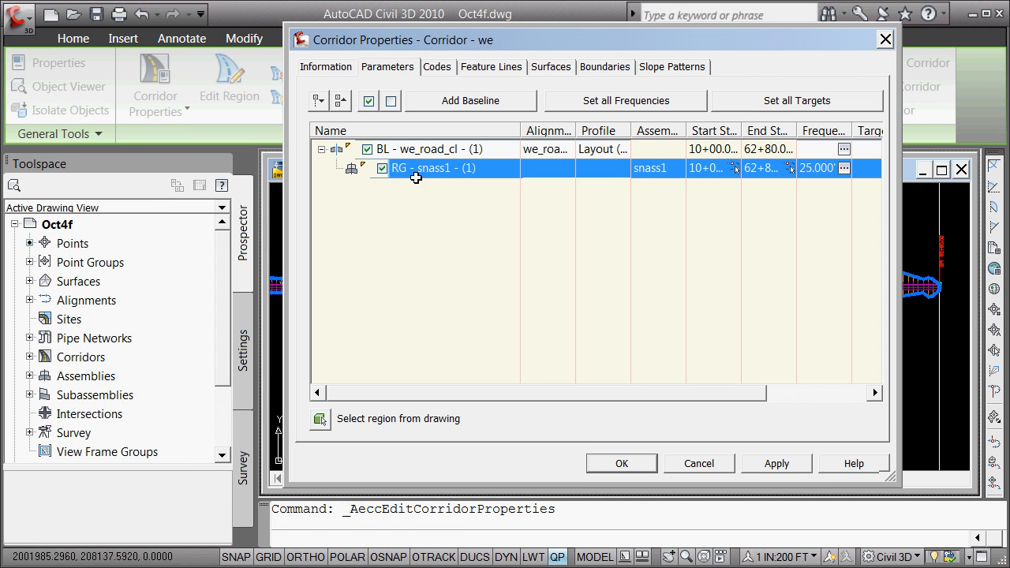
pyautogui.rightClick(417, 167)
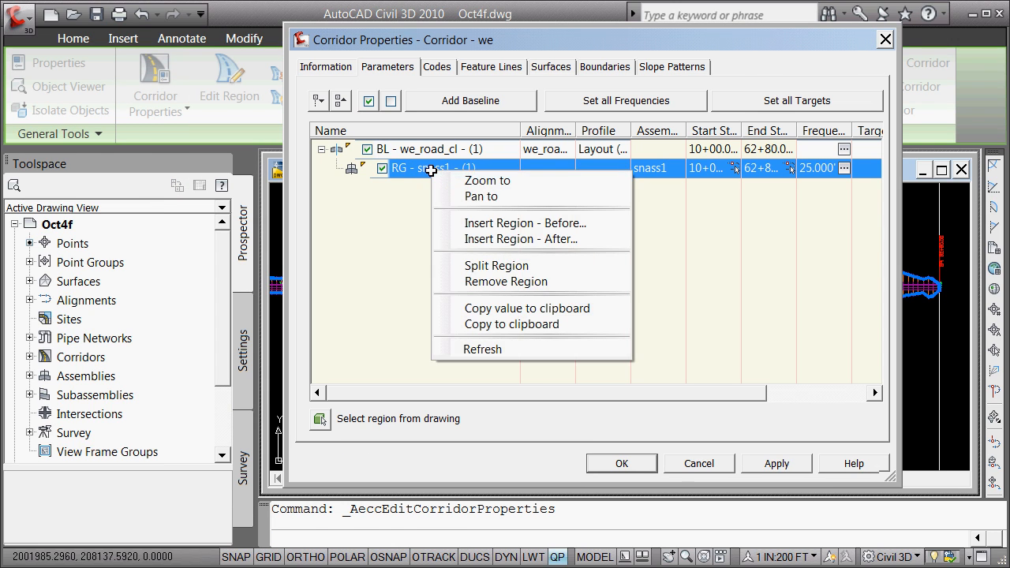
pyautogui.click(486, 180)
pyautogui.write('4')
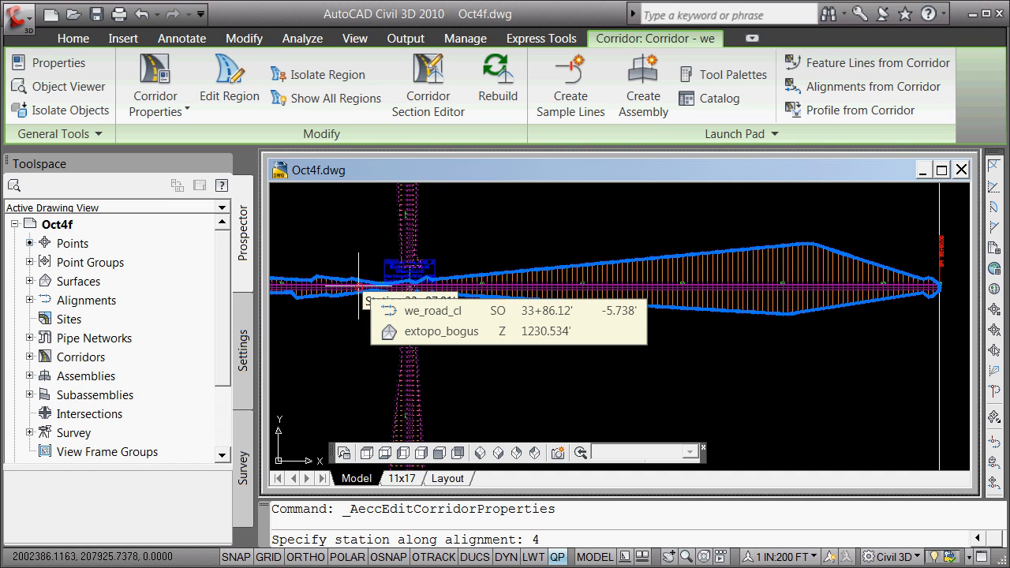
pyautogui.write('3400')
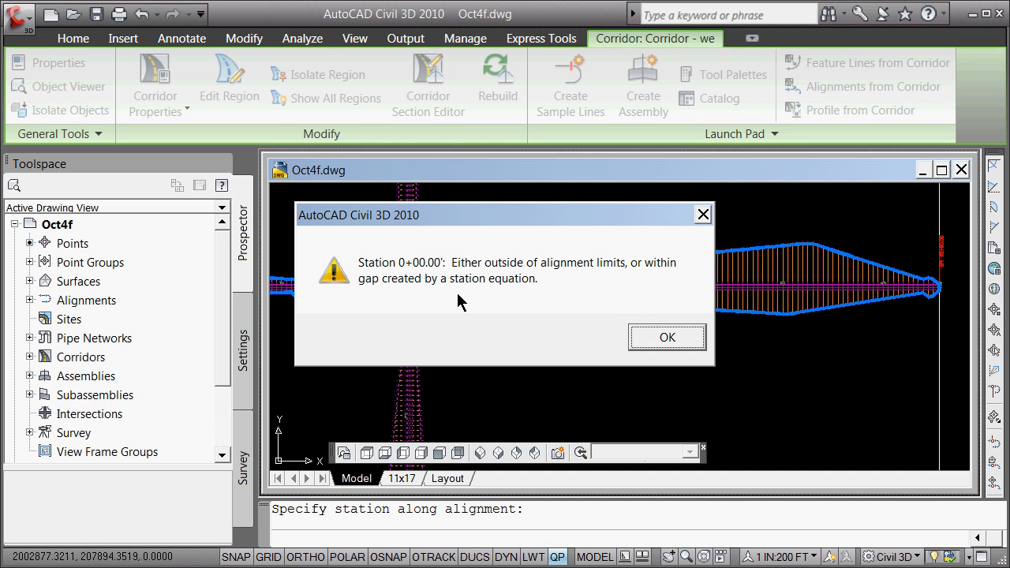
pyautogui.click(666, 338)
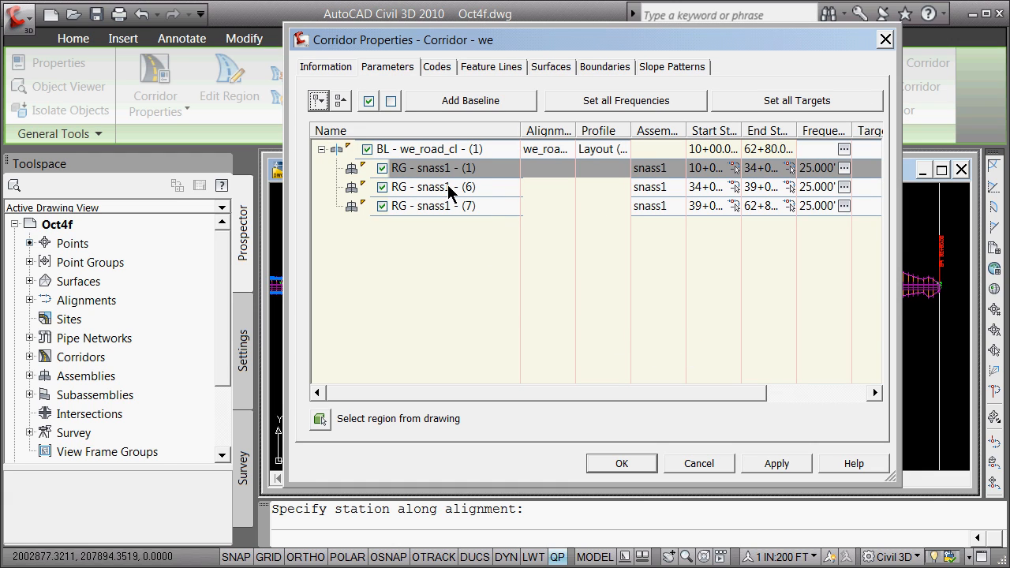
pyautogui.moveTo(647, 193)
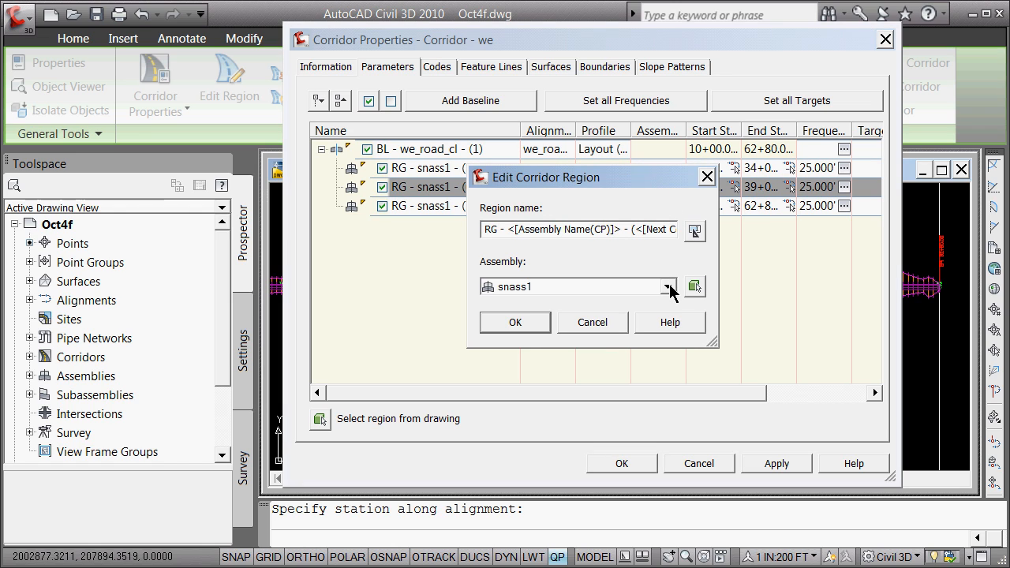
# Step: Assign the ass_null assembly to Corridor - we's middle region and accept the corridor properties
pyautogui.click(669, 288)
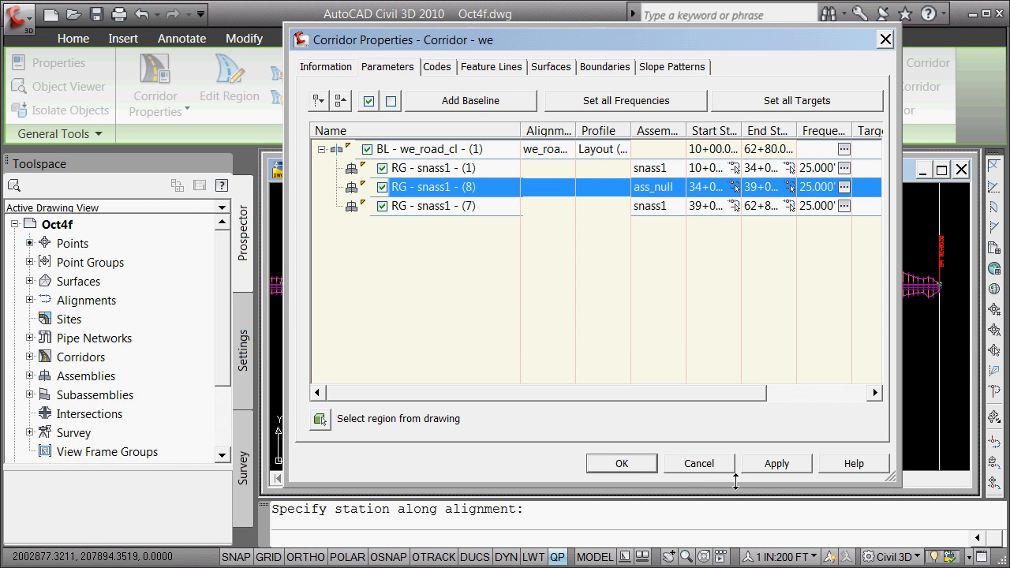
pyautogui.click(622, 464)
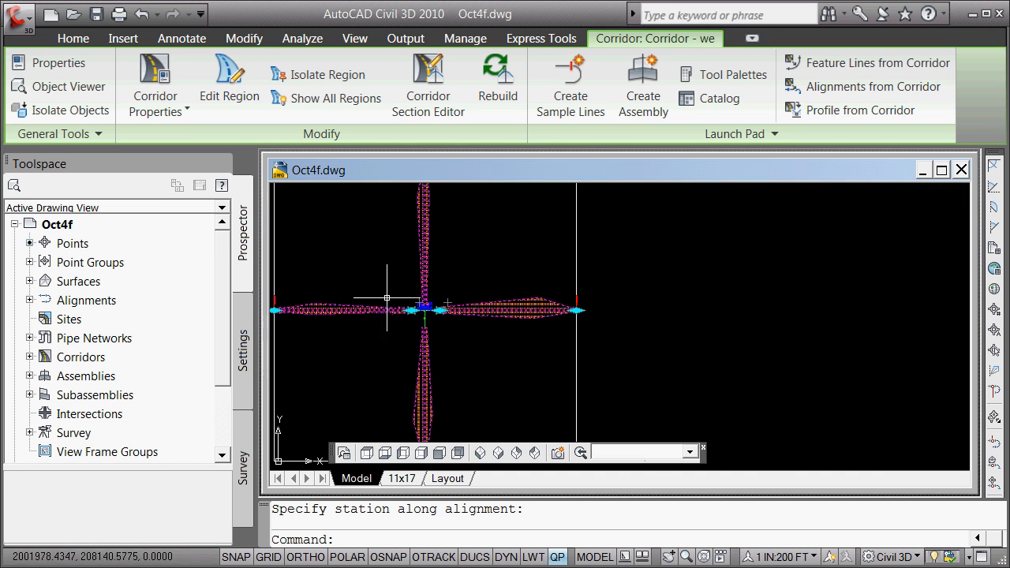
pyautogui.moveTo(432, 323)
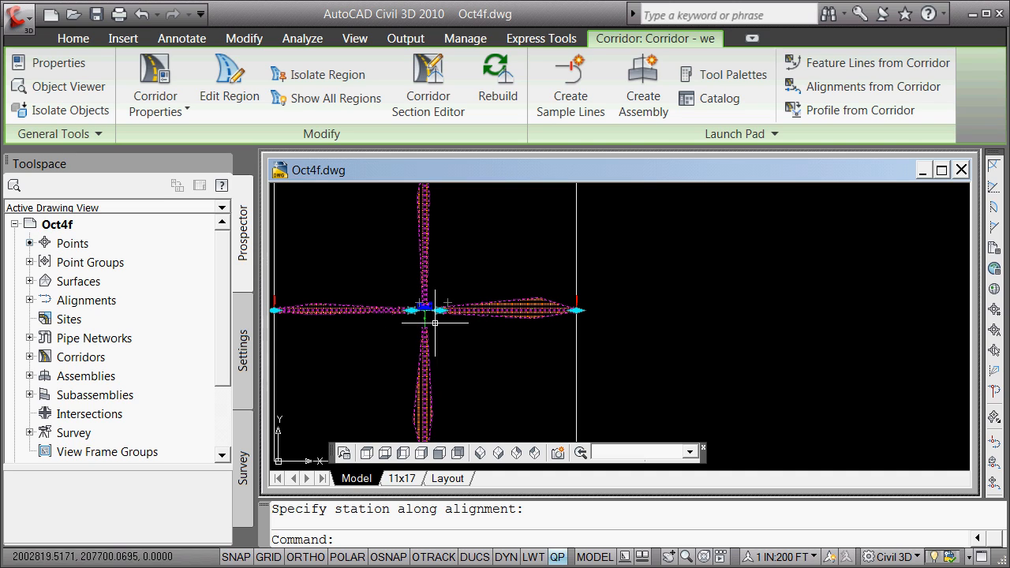
pyautogui.moveTo(432, 322)
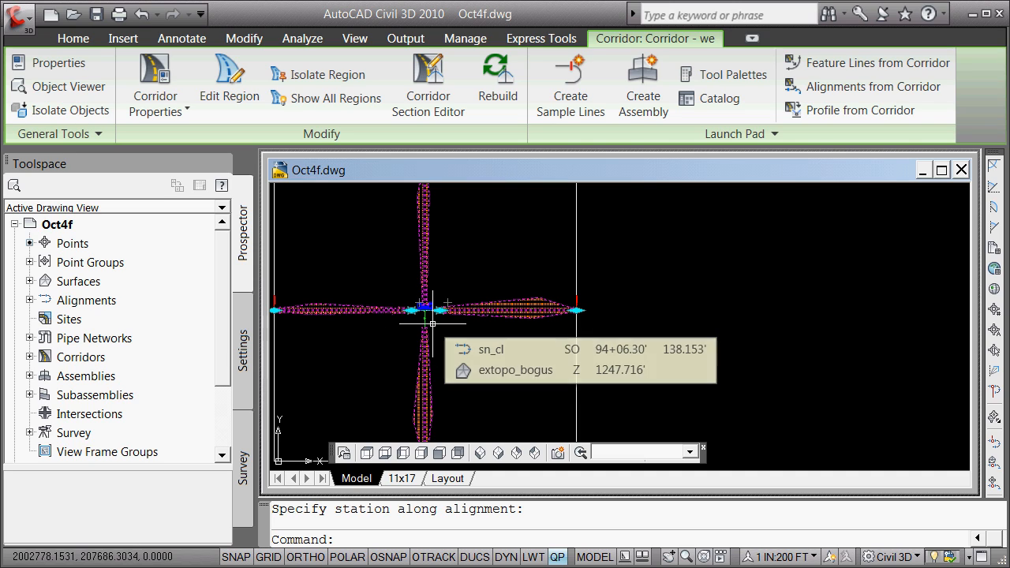